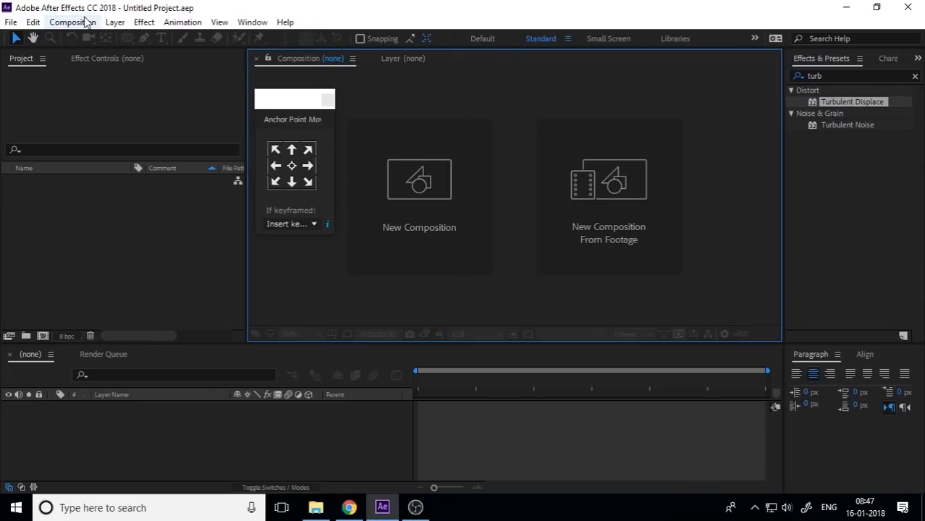
# Step: Create a new 1920×1080 composition named MAIN with a five-second duration
pyautogui.click(69, 22)
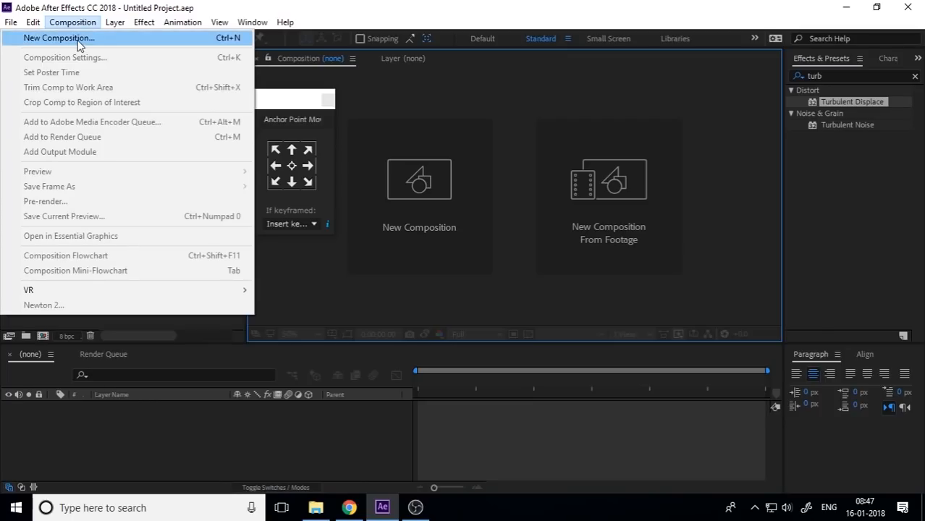
pyautogui.click(58, 38)
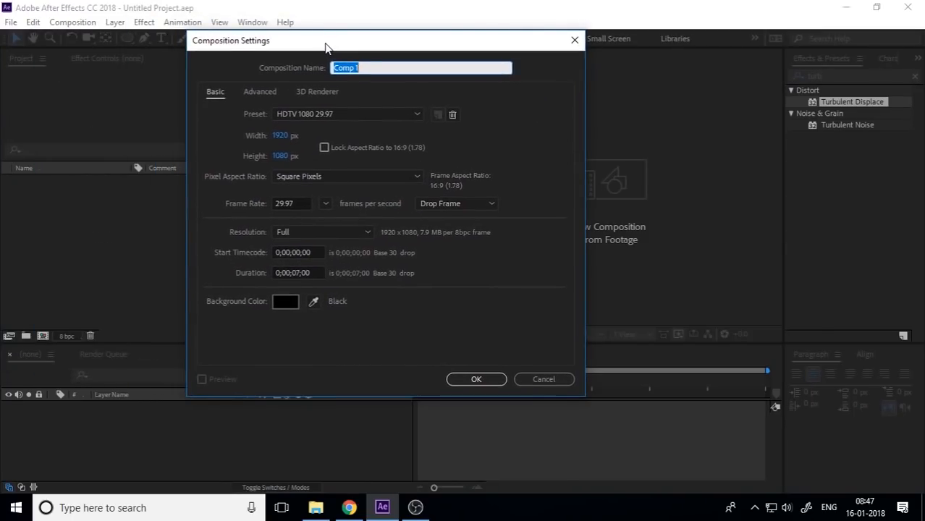
pyautogui.write('MAIN')
pyautogui.click(299, 272)
pyautogui.write('5')
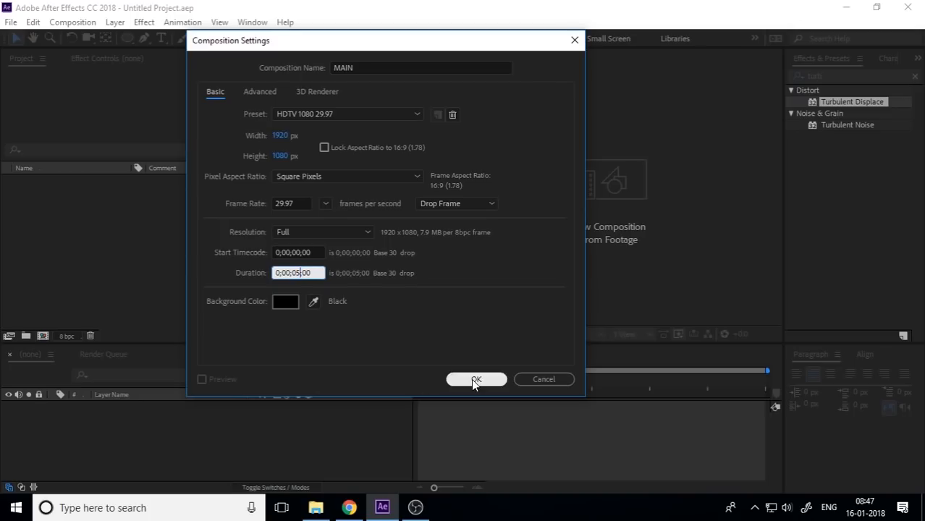
pyautogui.click(477, 380)
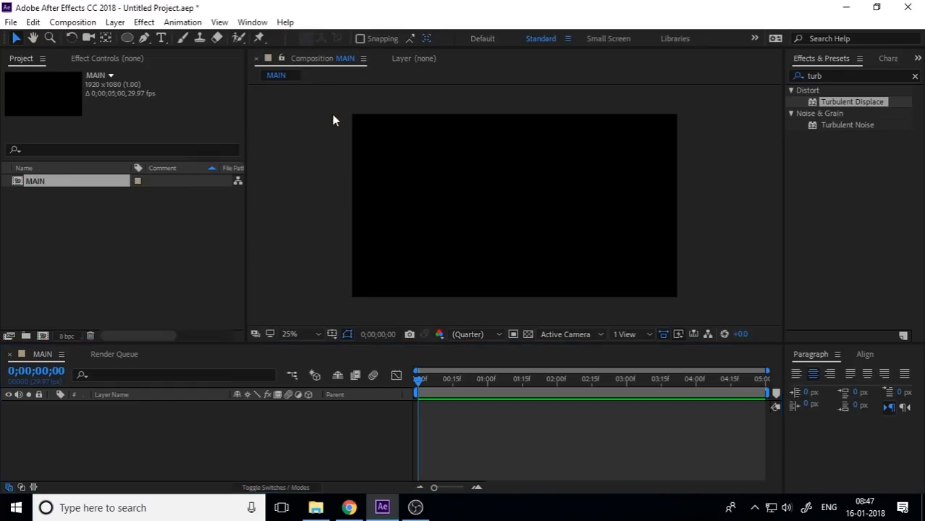
pyautogui.moveTo(292, 340)
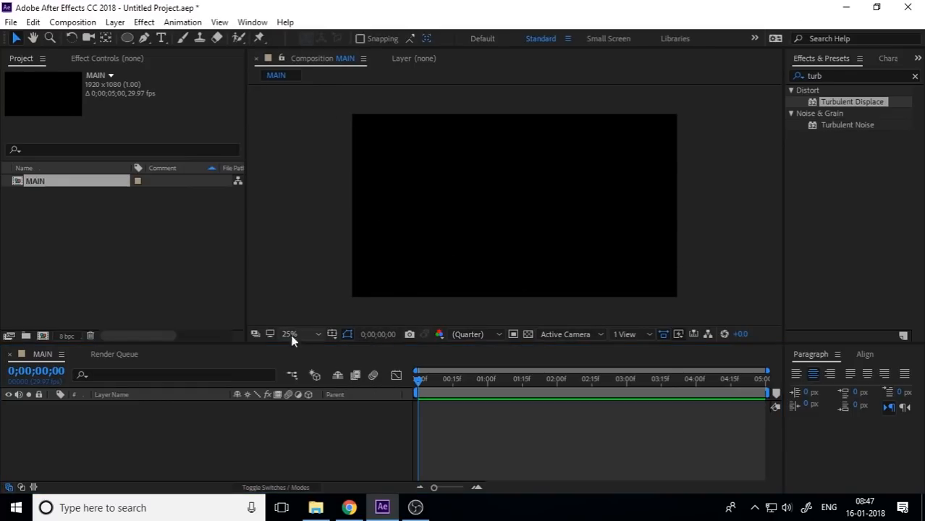
# Step: Add a full-frame light blue solid layer named BG to MAIN
pyautogui.click(115, 21)
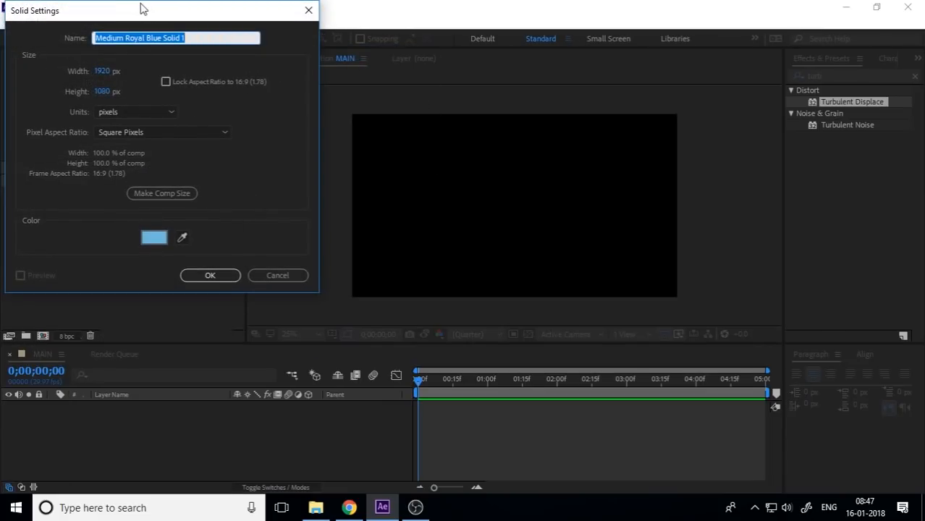
pyautogui.write('BG')
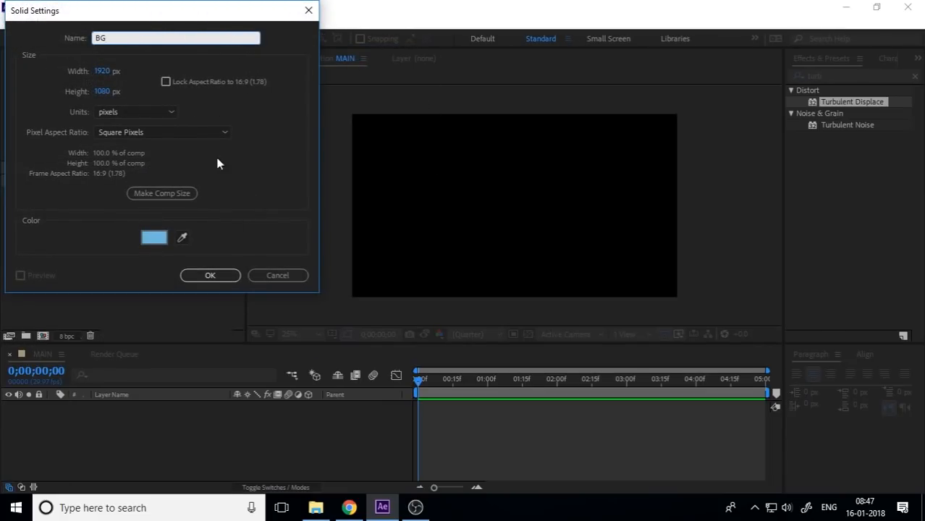
pyautogui.click(153, 238)
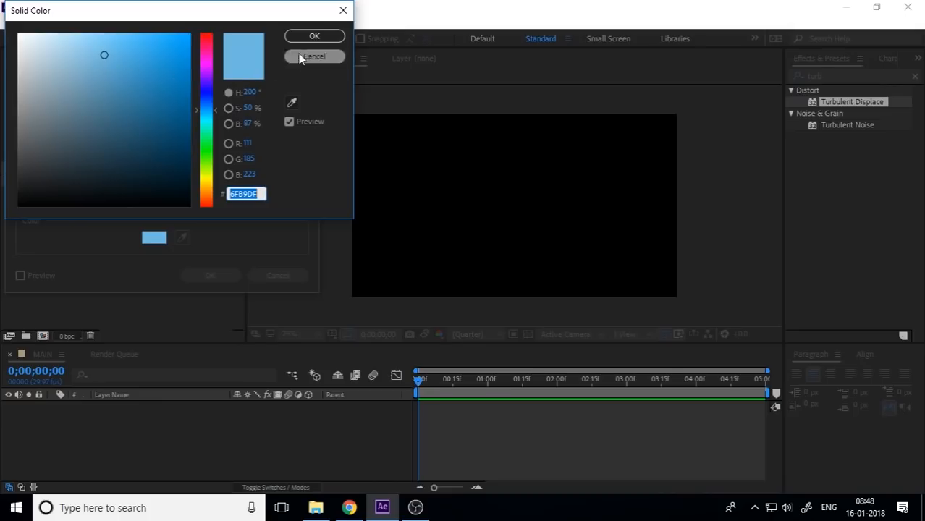
pyautogui.click(314, 36)
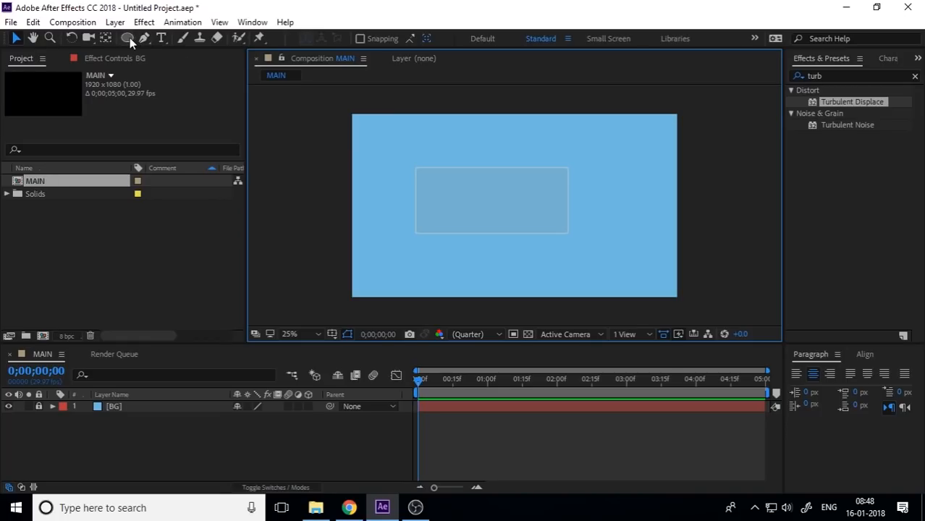
pyautogui.moveTo(127, 38)
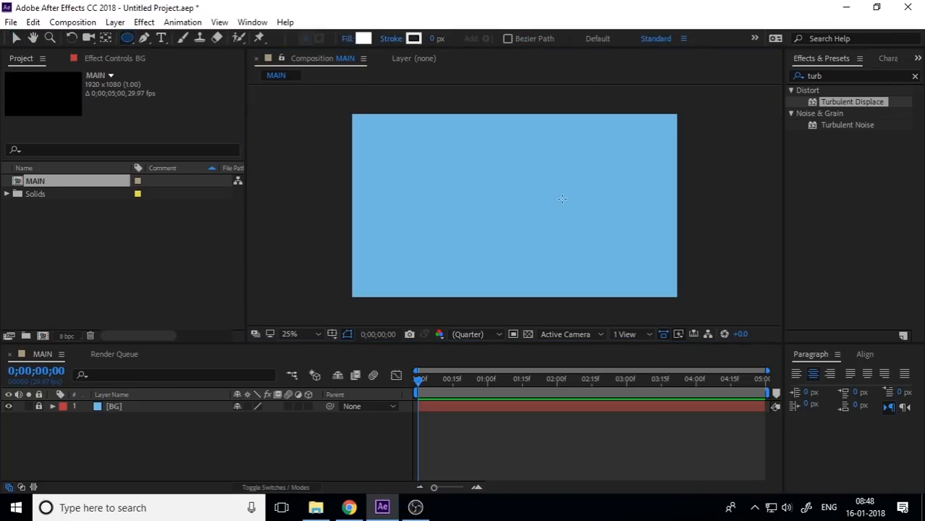
# Step: Draw a white circle on the comp and add a second smaller ellipse to its right in Shape Layer 1
pyautogui.moveTo(478, 185); pyautogui.dragTo(507, 214)
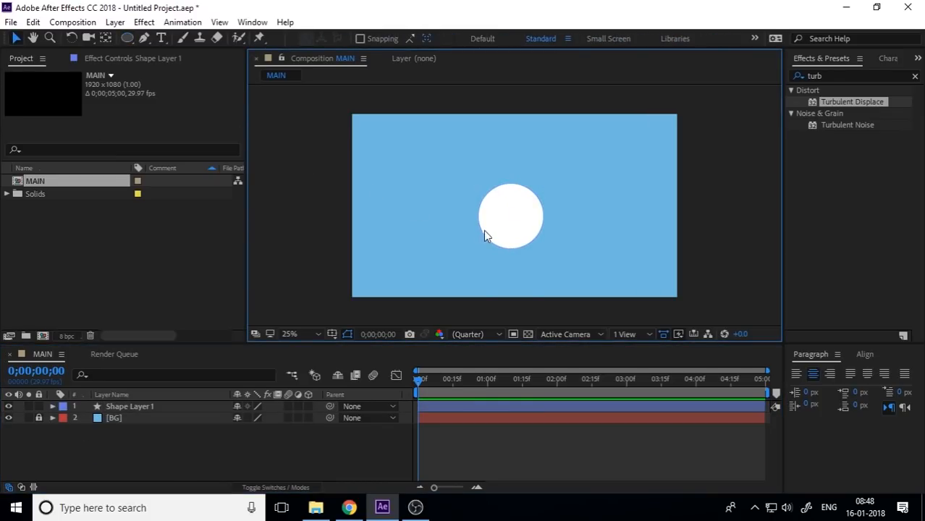
pyautogui.click(510, 216)
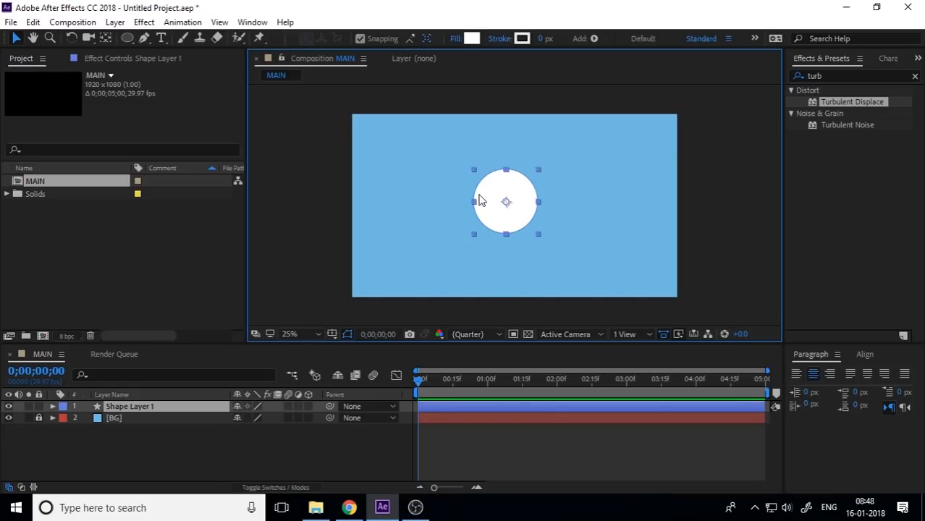
pyautogui.click(127, 37)
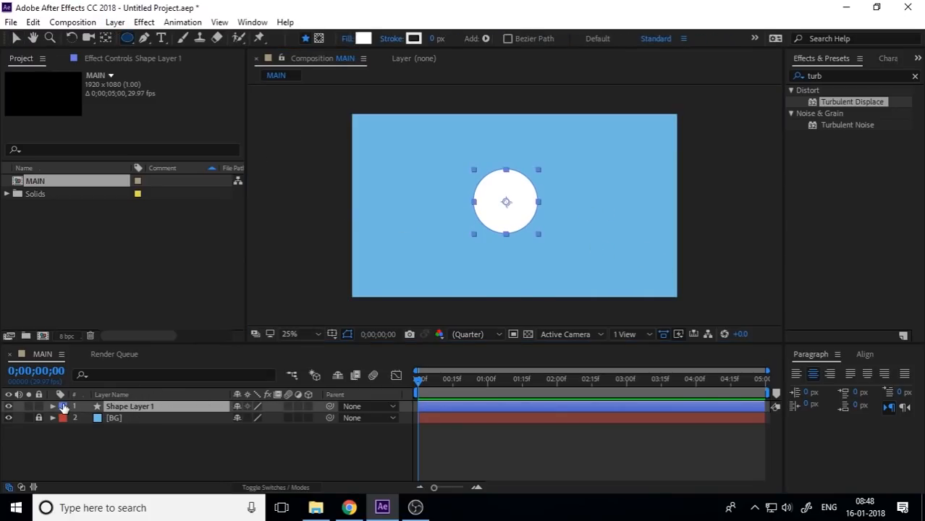
pyautogui.click(53, 405)
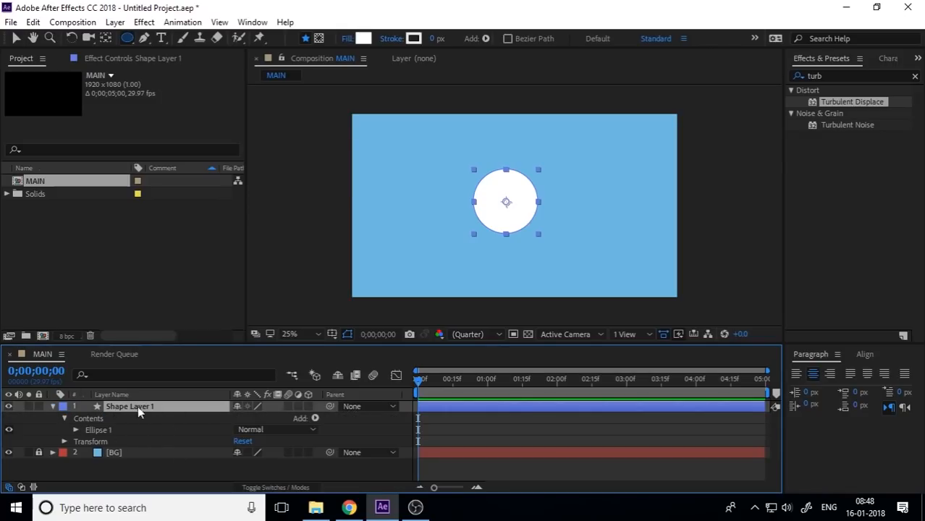
pyautogui.moveTo(160, 407)
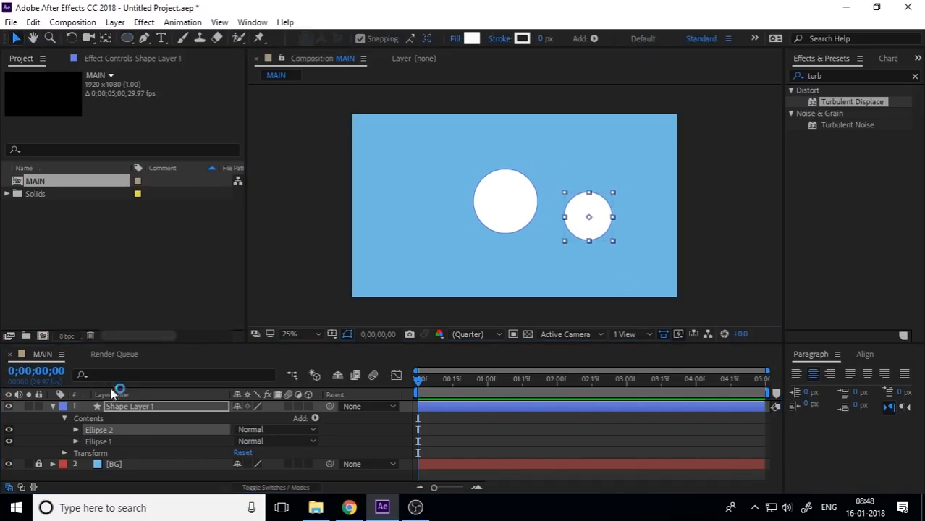
pyautogui.click(52, 406)
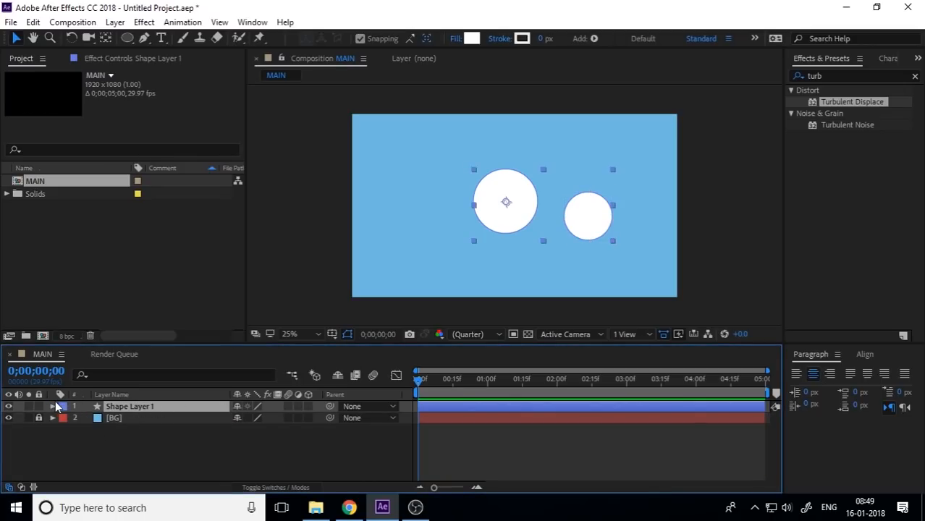
pyautogui.click(52, 405)
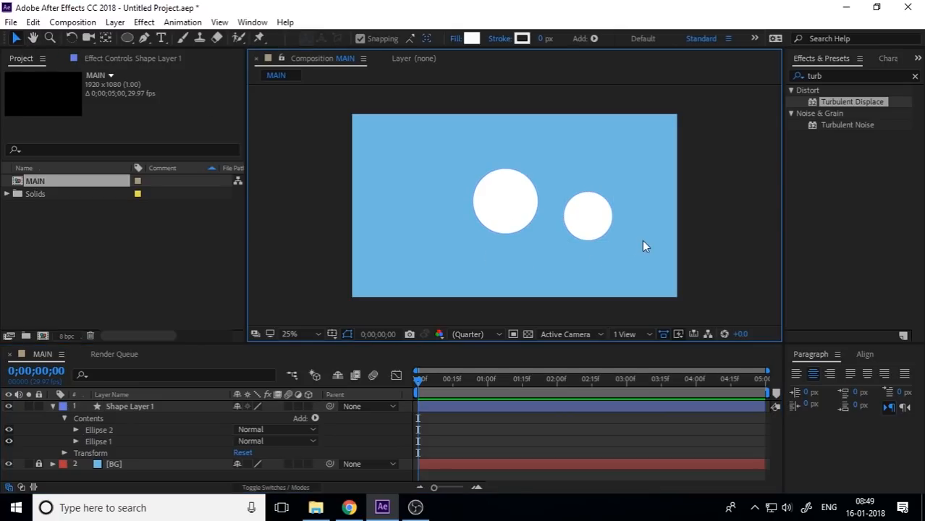
# Step: Scale Ellipse 2 to 64.9% and keyframe its position at 0 and around 0;00;00;15
pyautogui.click(99, 430)
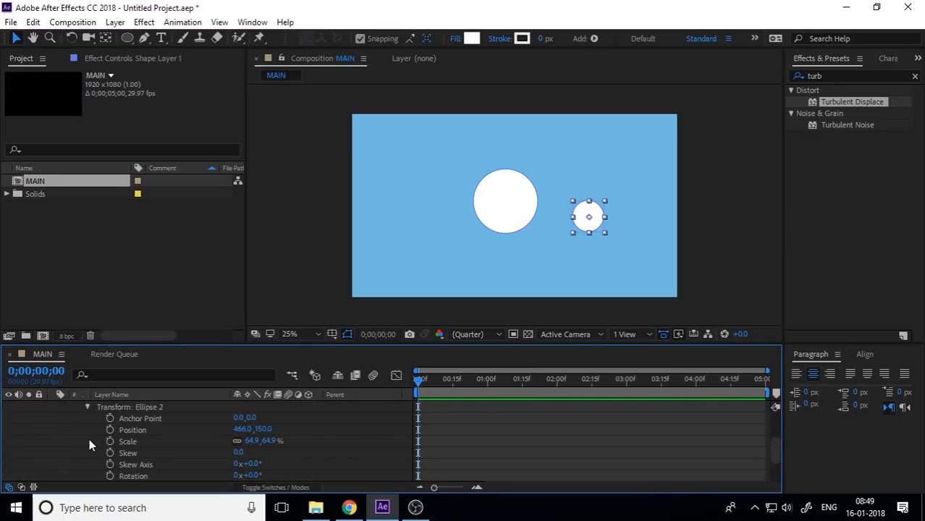
pyautogui.moveTo(113, 452)
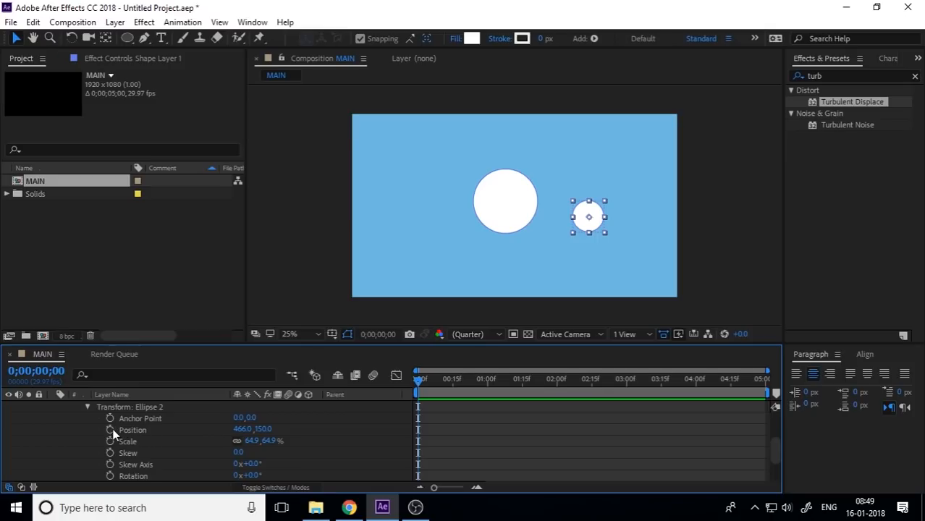
pyautogui.moveTo(562, 380)
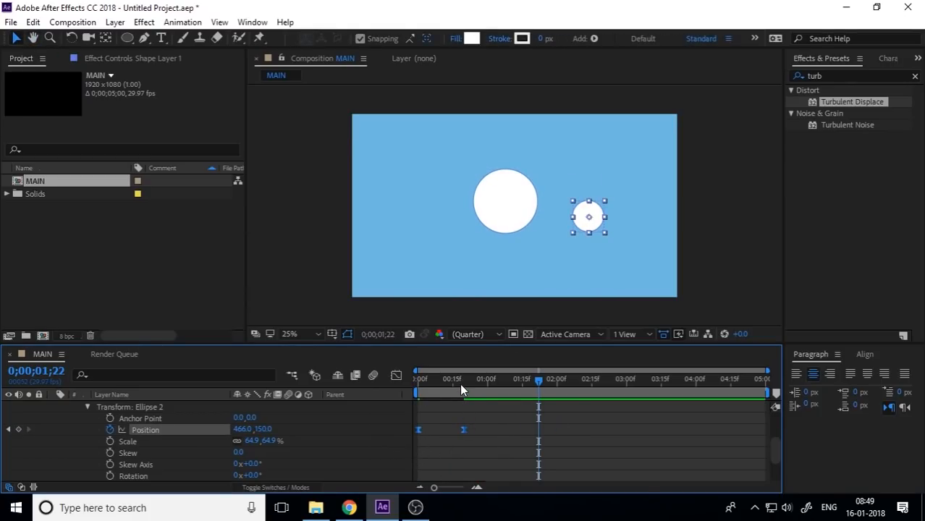
pyautogui.moveTo(456, 391)
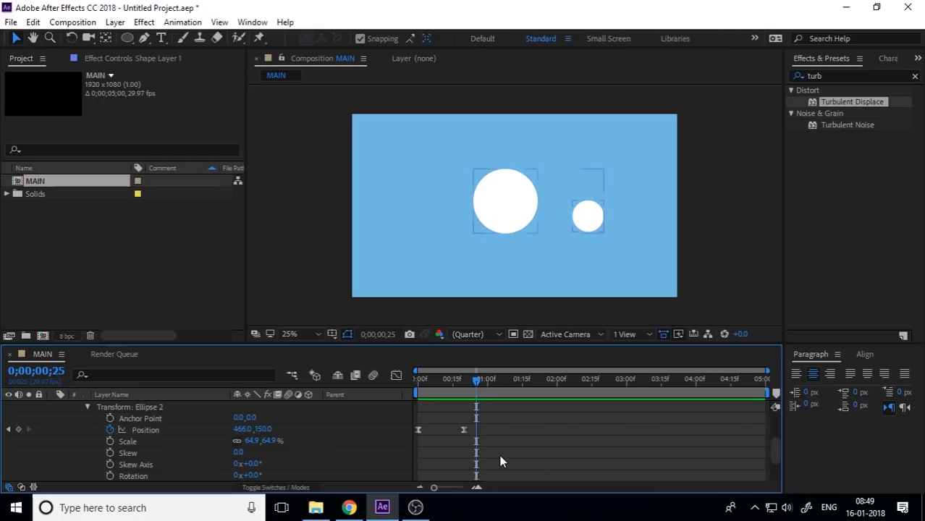
pyautogui.click(87, 406)
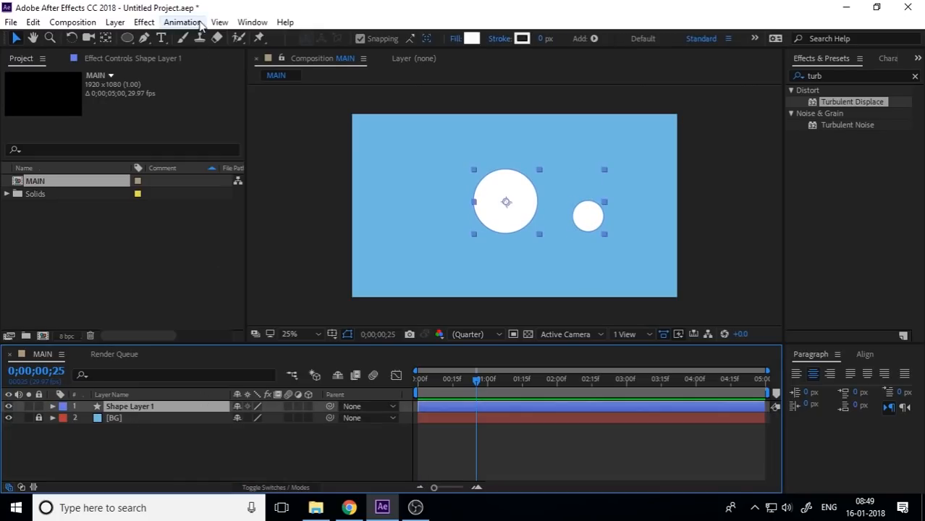
# Step: Apply Fast Box Blur and Simple Choker to Shape Layer 1, blur radius 20 and choke 20
pyautogui.click(145, 21)
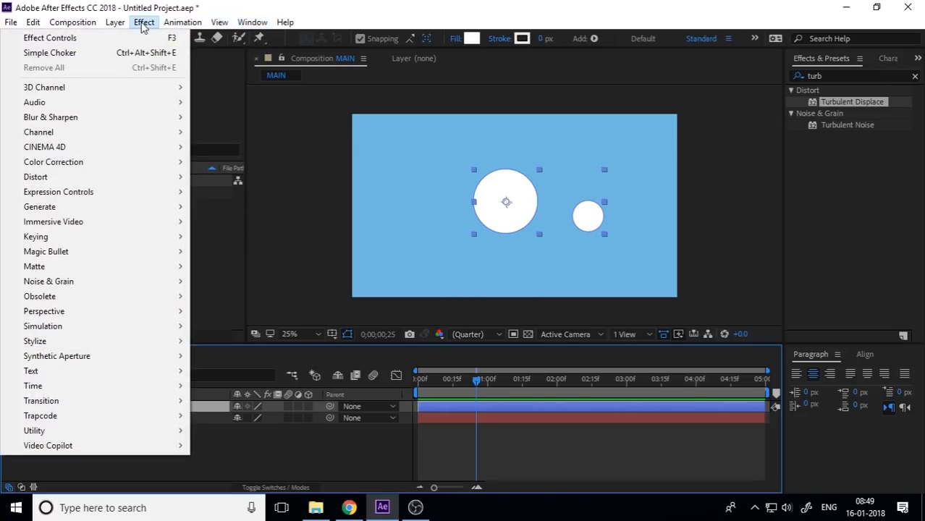
pyautogui.moveTo(51, 116)
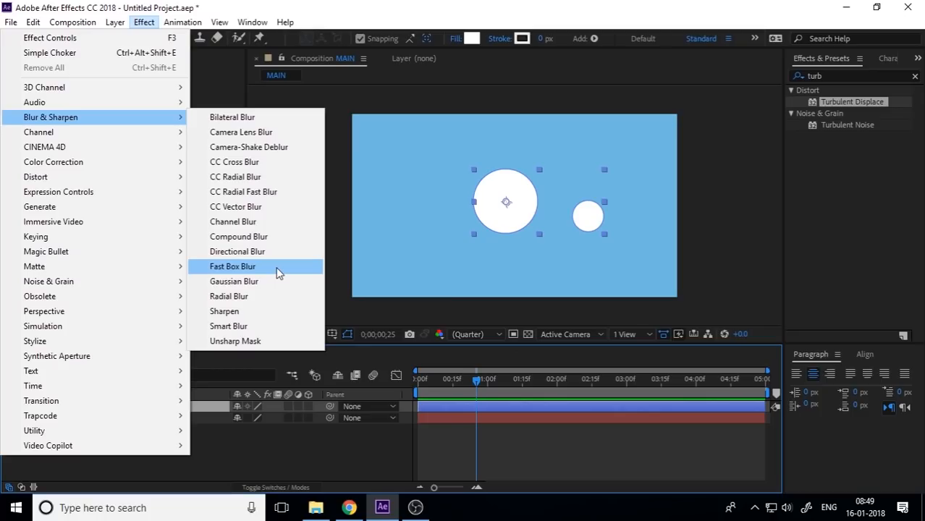
pyautogui.click(232, 266)
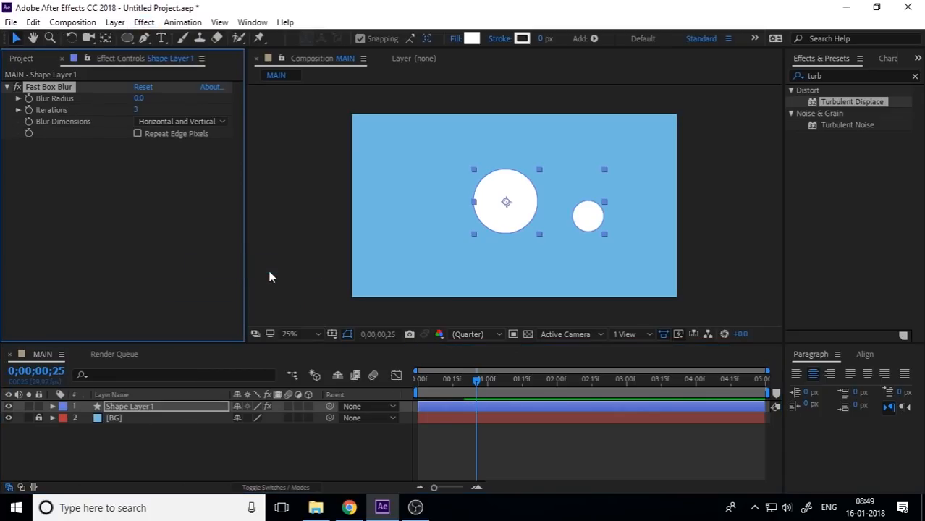
pyautogui.click(143, 21)
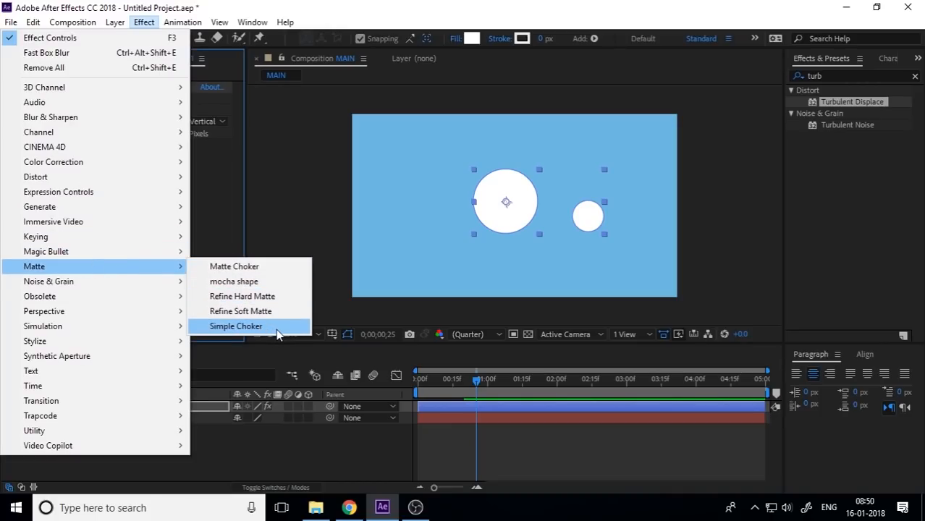
pyautogui.click(234, 326)
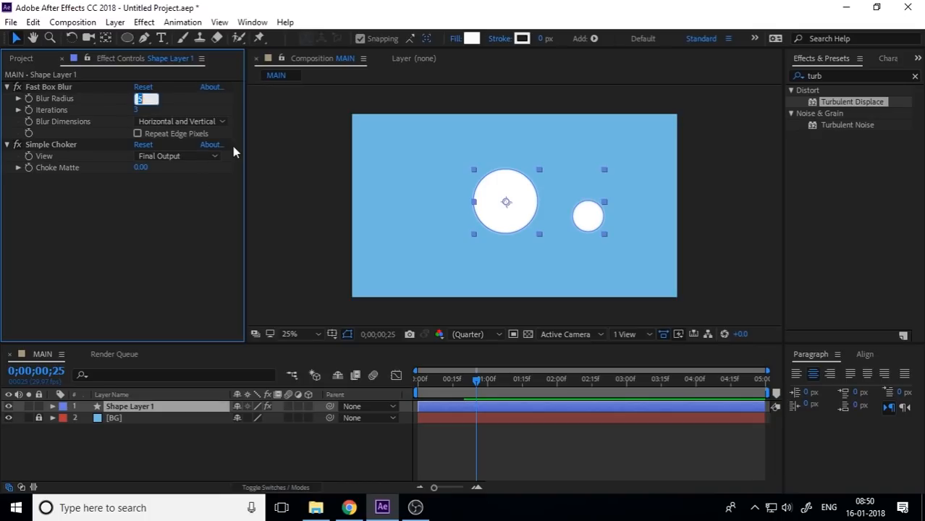
pyautogui.write('10.0')
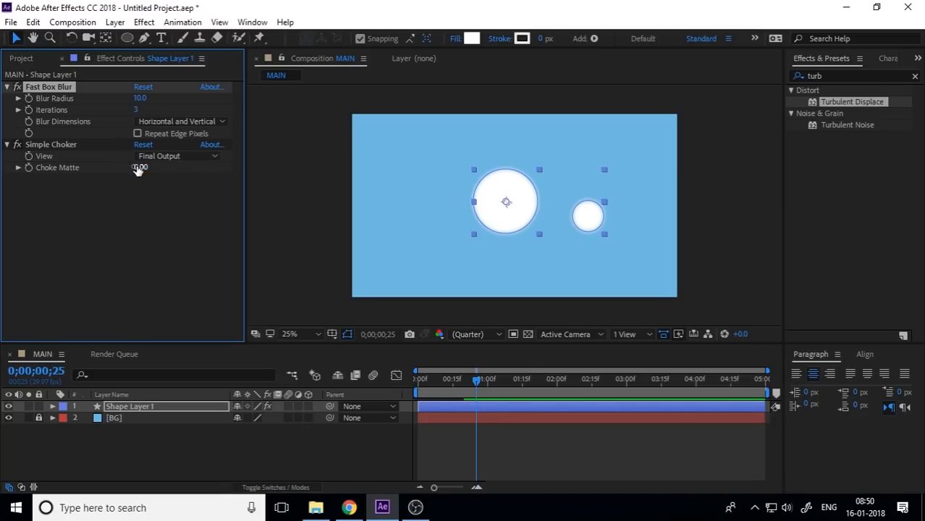
pyautogui.click(139, 168)
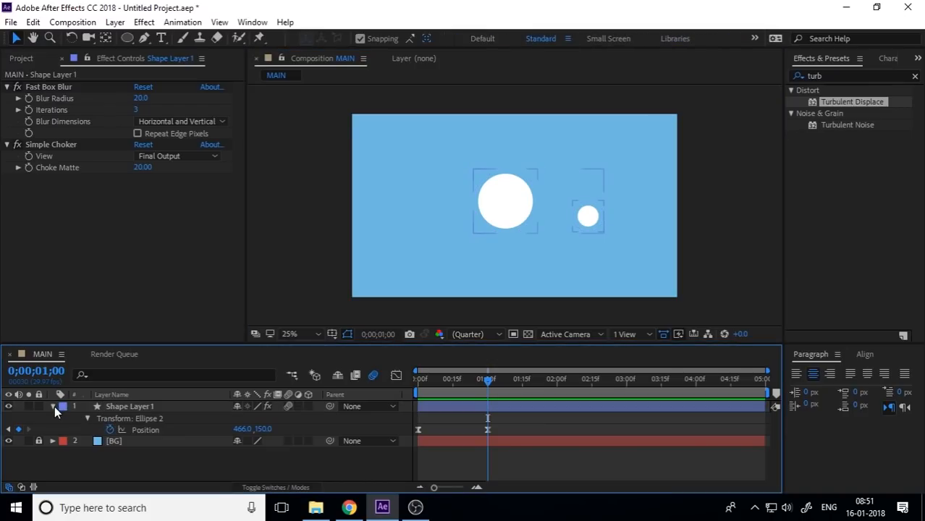
# Step: Delete Shape Layer 1 so only the BG solid remains
pyautogui.click(52, 406)
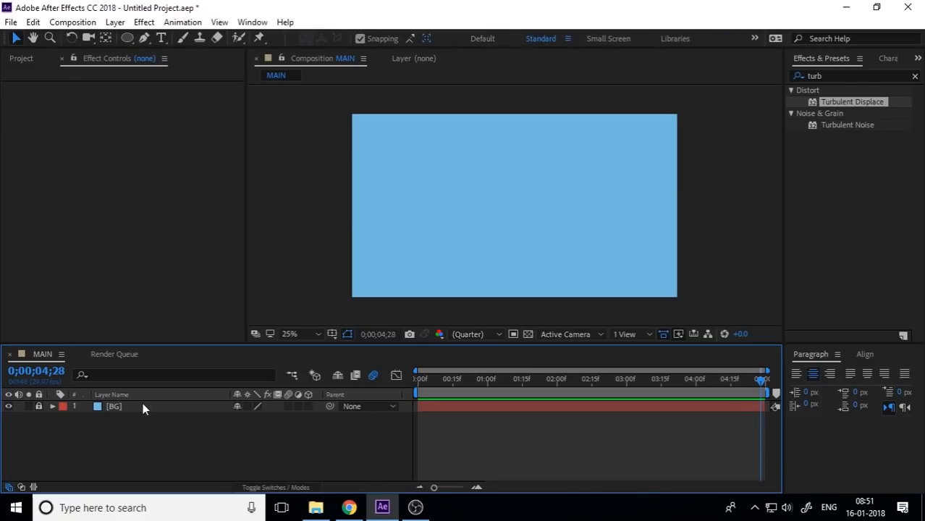
# Step: Start a text layer on the comp and settle on the word India after trial typing
pyautogui.click(161, 37)
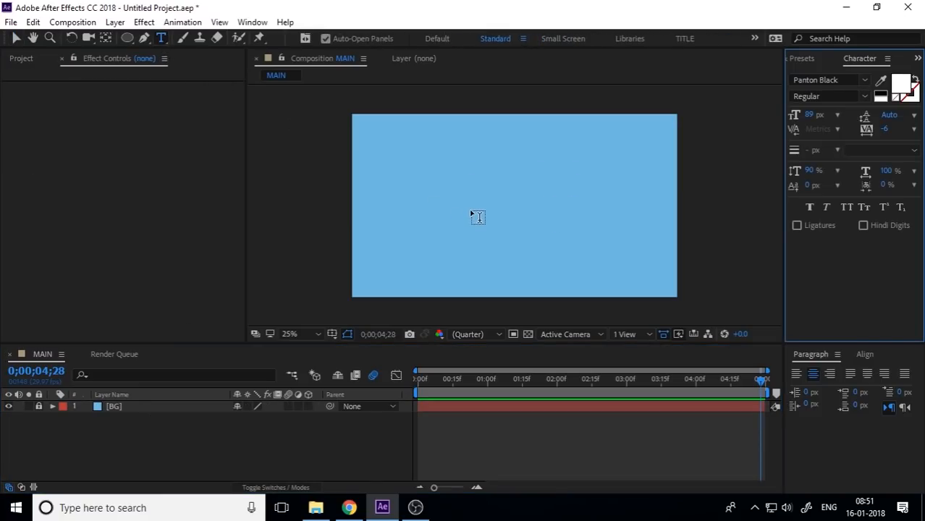
pyautogui.click(478, 217)
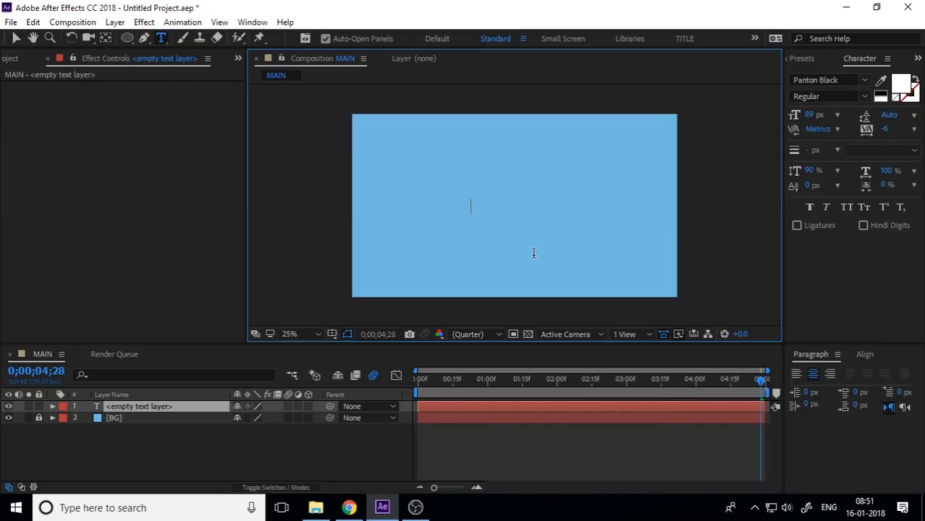
pyautogui.write('Lets')
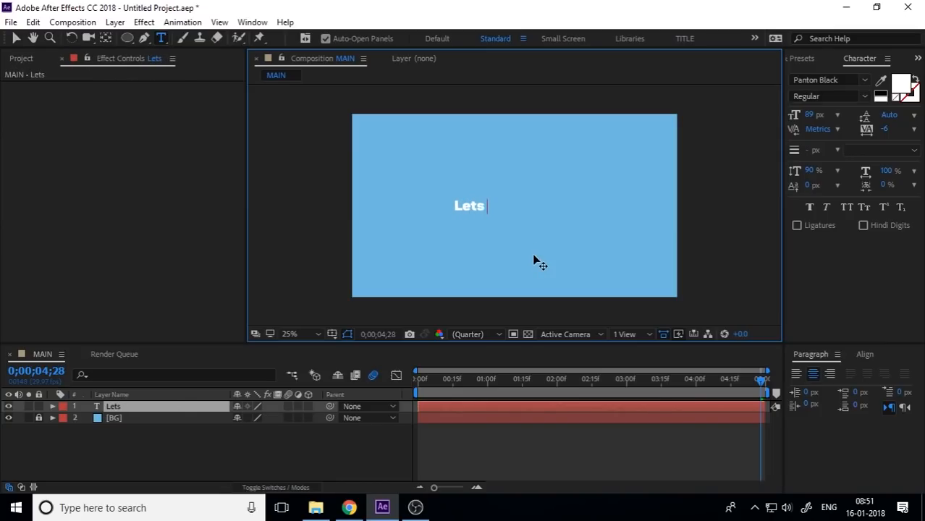
pyautogui.press('Backspace')
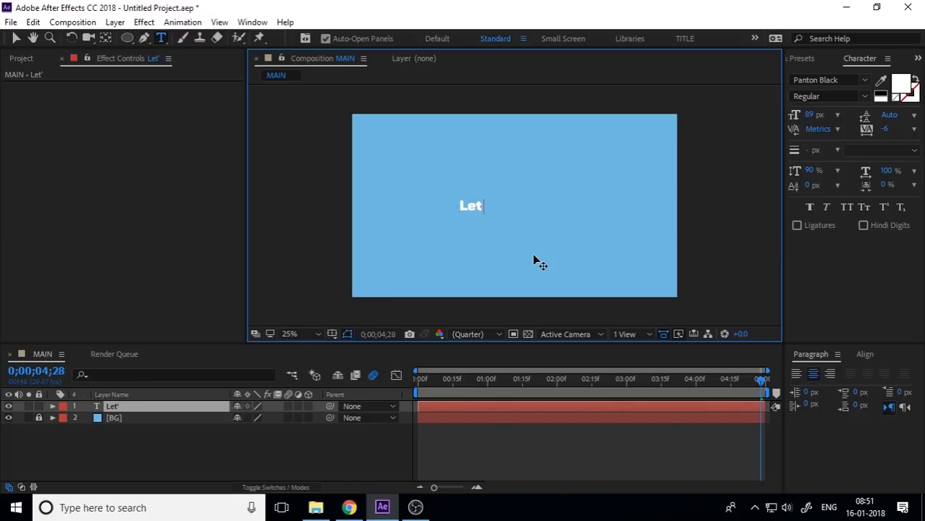
pyautogui.write("'s G")
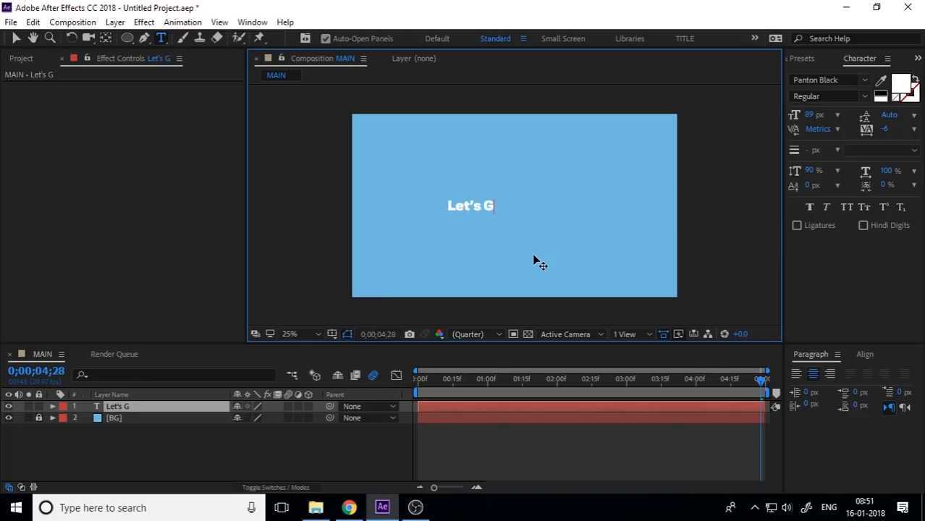
pyautogui.write('o')
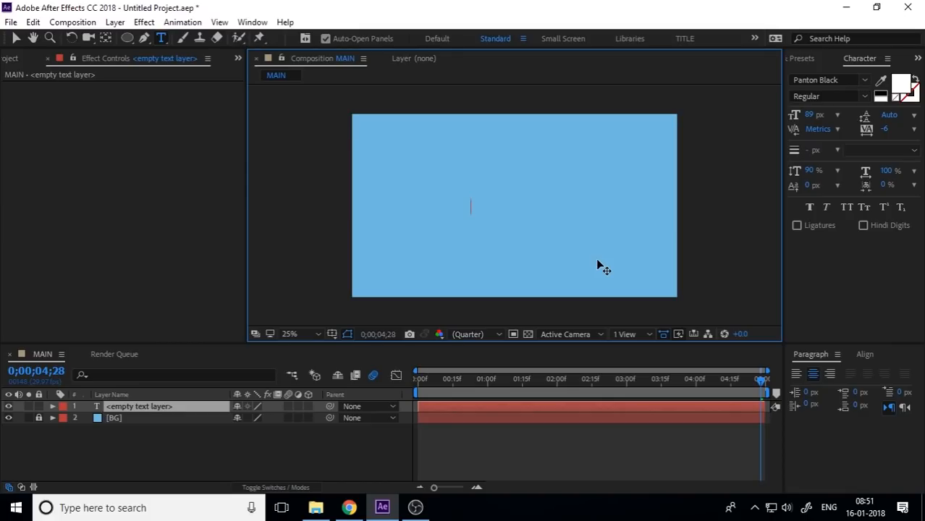
pyautogui.write('India')
pyautogui.click(832, 80)
pyautogui.write('uni')
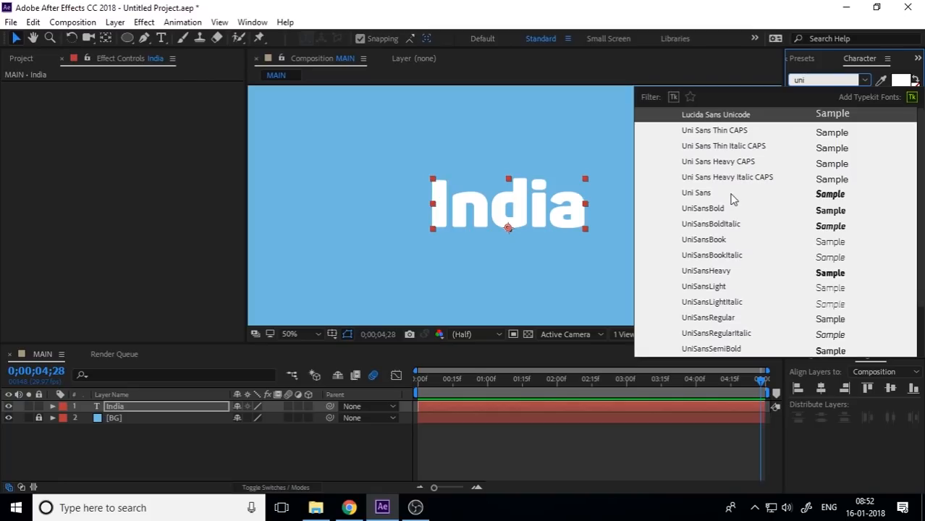
# Step: Set the India title in UniSansHeavy at 205 px, centred on the background
pyautogui.click(696, 193)
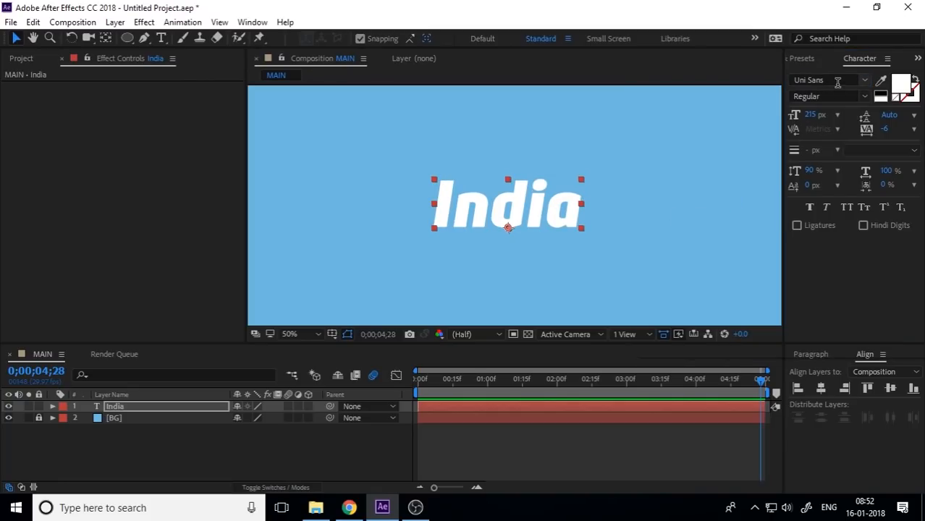
pyautogui.click(828, 80)
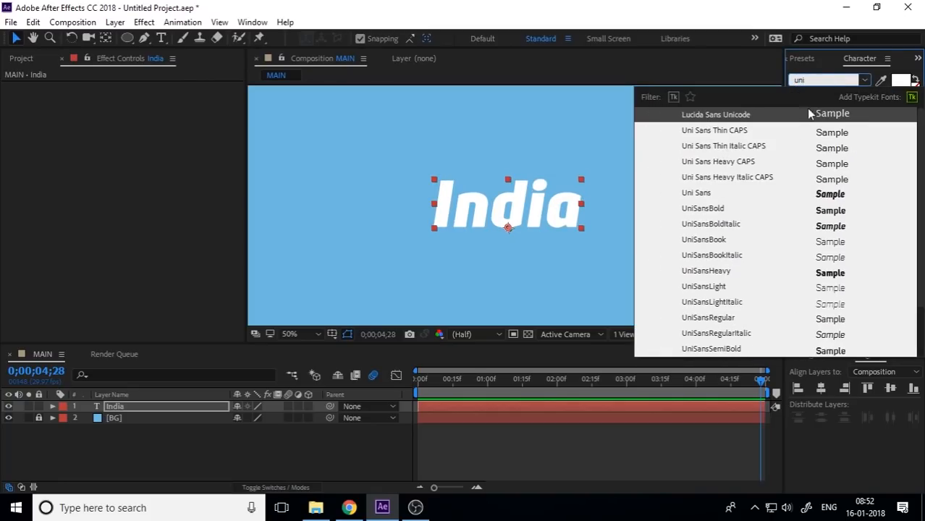
pyautogui.click(706, 271)
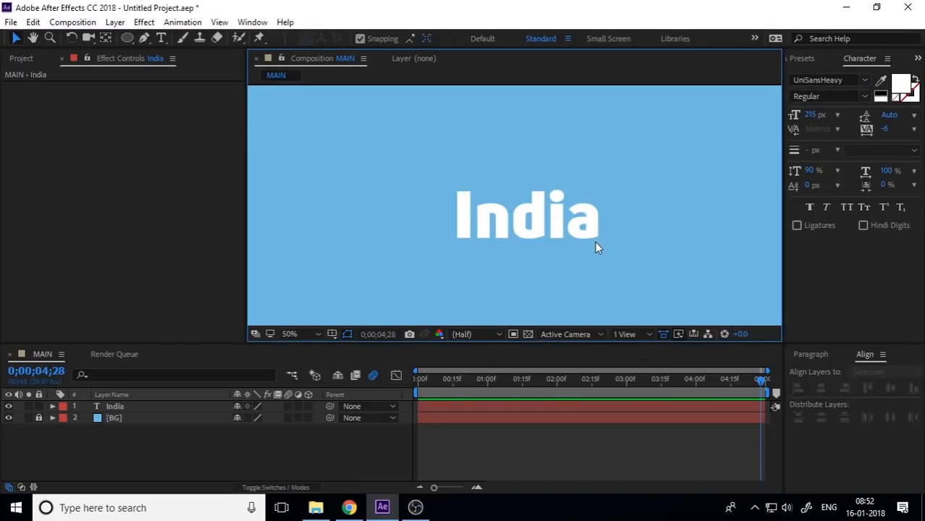
pyautogui.click(114, 405)
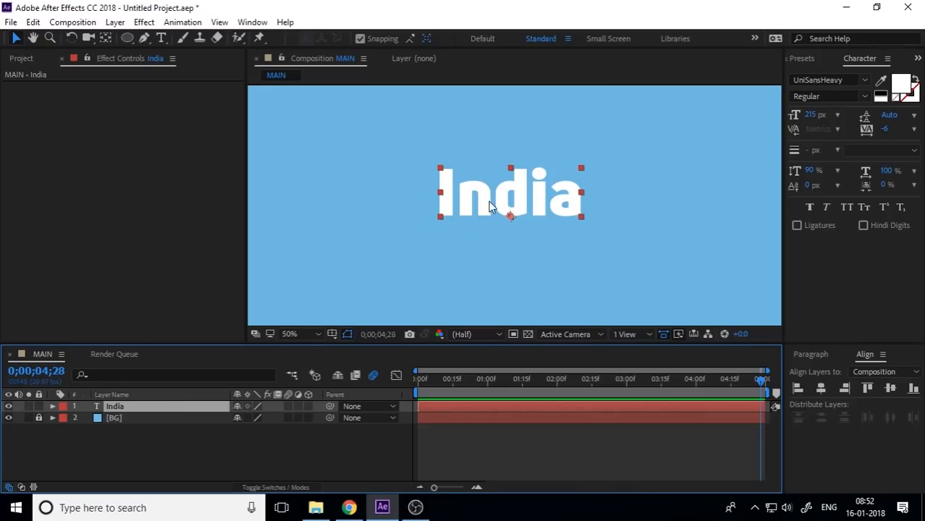
pyautogui.moveTo(553, 203)
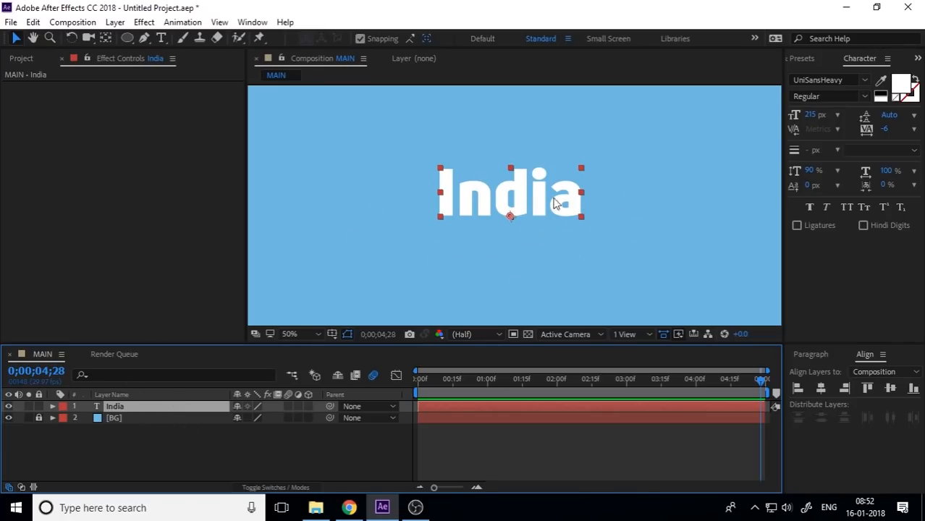
# Step: Convert the India text into an India Outlines shape layer via Create Shapes from Text
pyautogui.rightClick(114, 406)
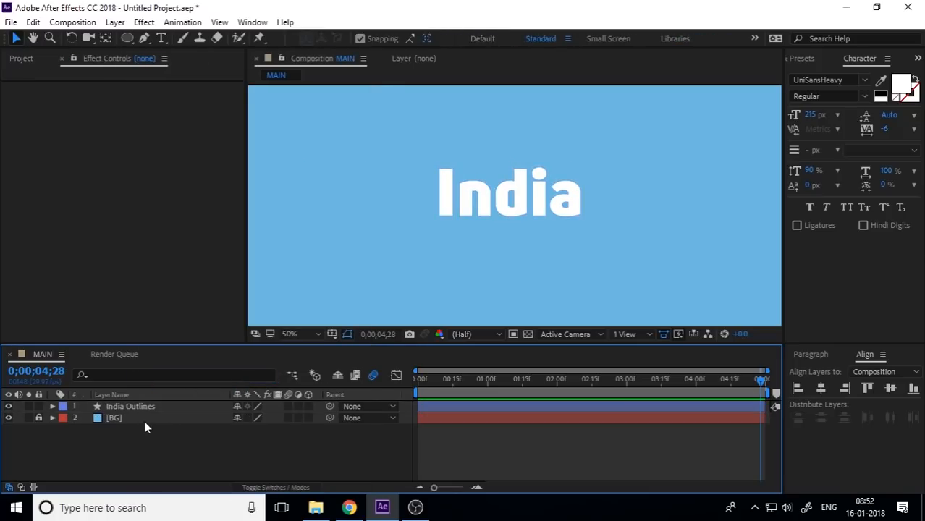
pyautogui.click(130, 405)
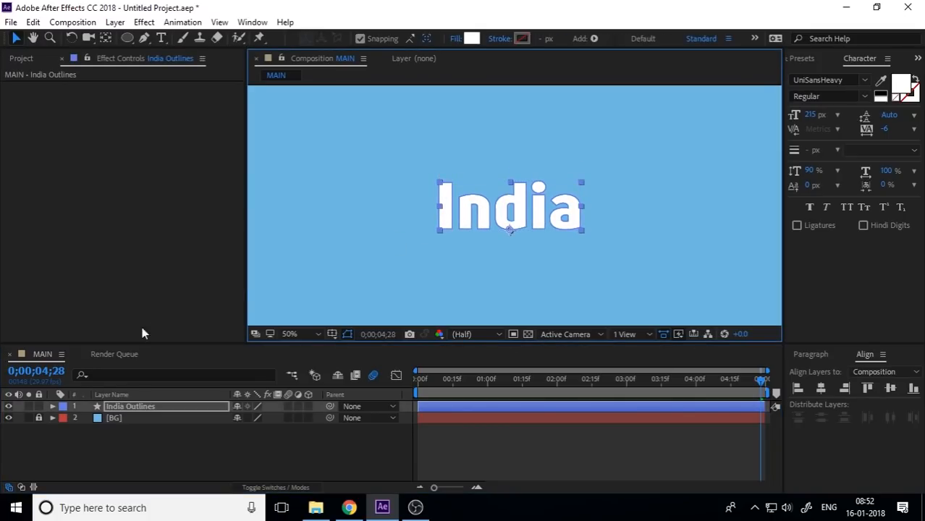
pyautogui.click(52, 405)
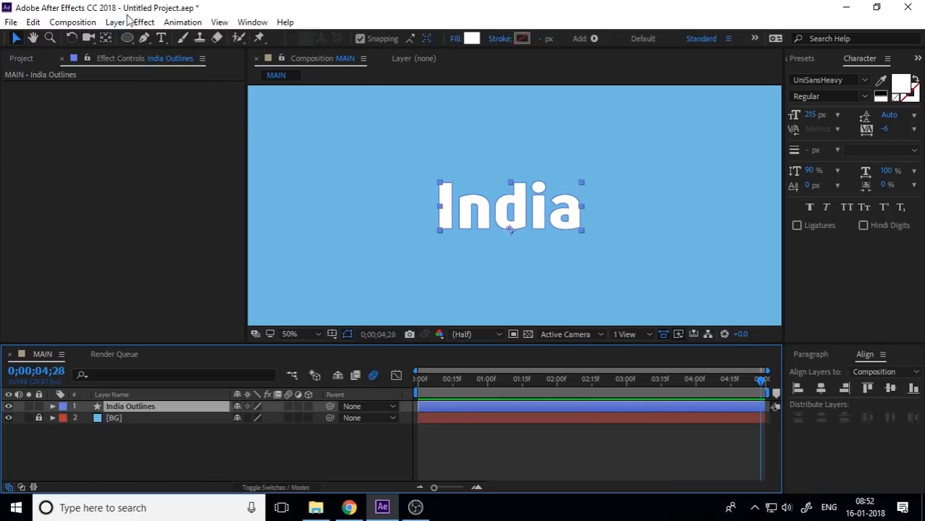
# Step: Add an ellipse on the i's dot and keyframe its position and scale toward the stem, under half size
pyautogui.click(128, 37)
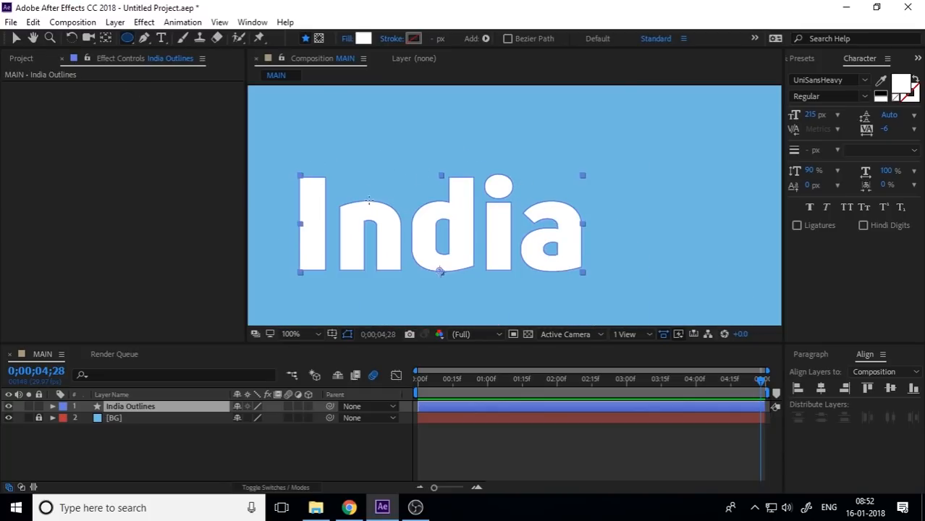
pyautogui.click(52, 405)
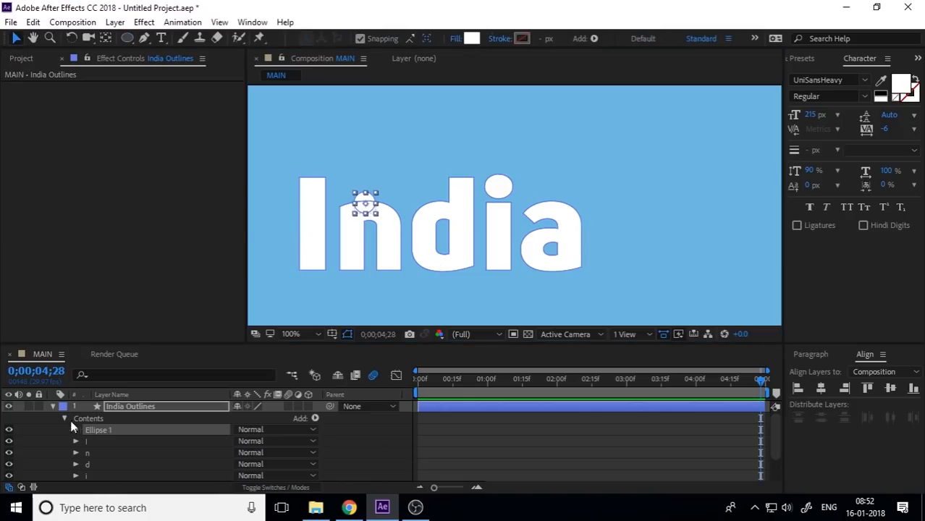
pyautogui.click(77, 429)
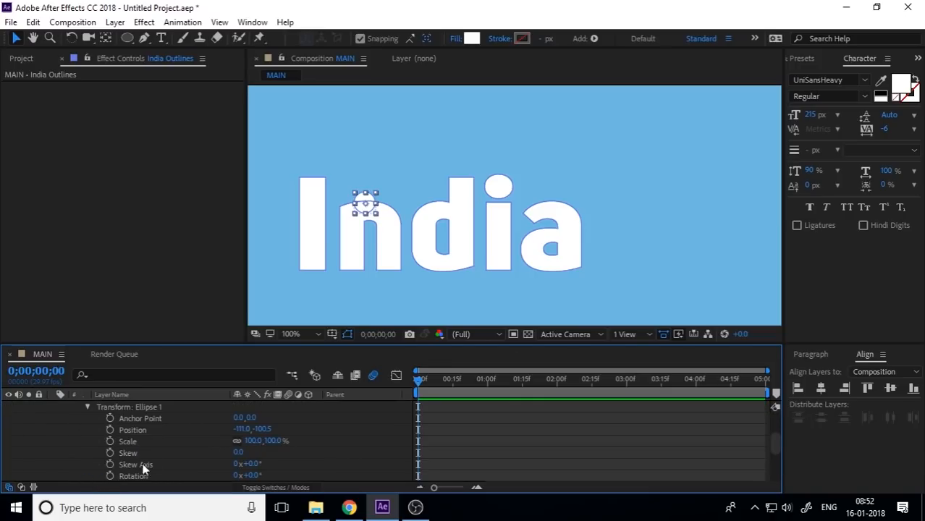
pyautogui.click(110, 429)
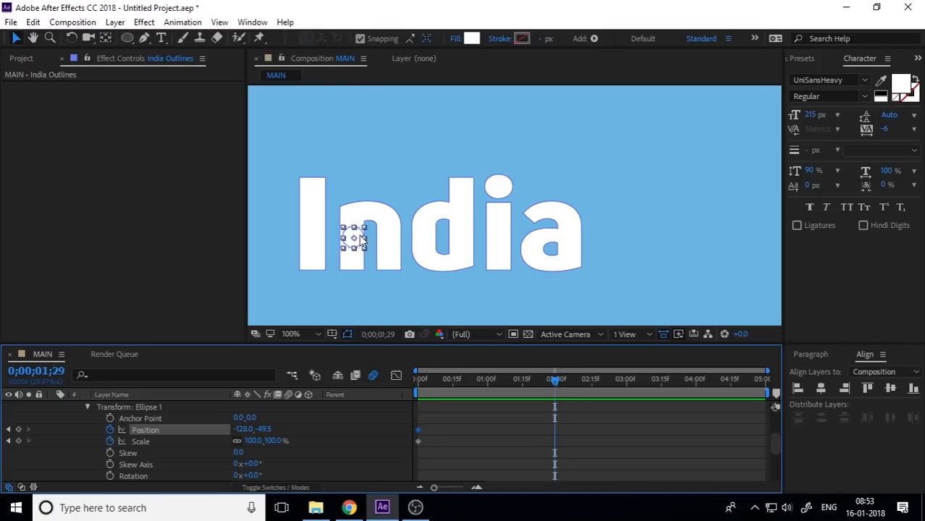
pyautogui.moveTo(353, 239); pyautogui.dragTo(385, 181)
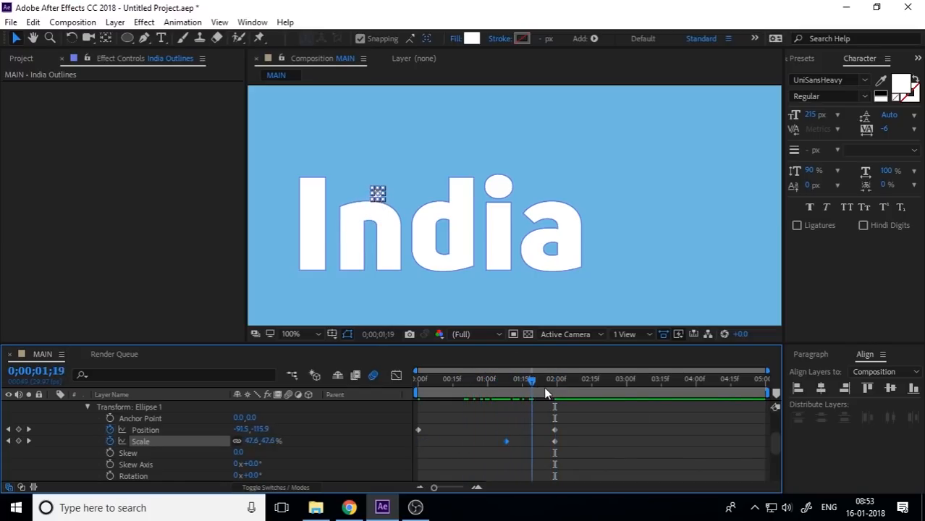
pyautogui.moveTo(533, 379); pyautogui.dragTo(516, 380)
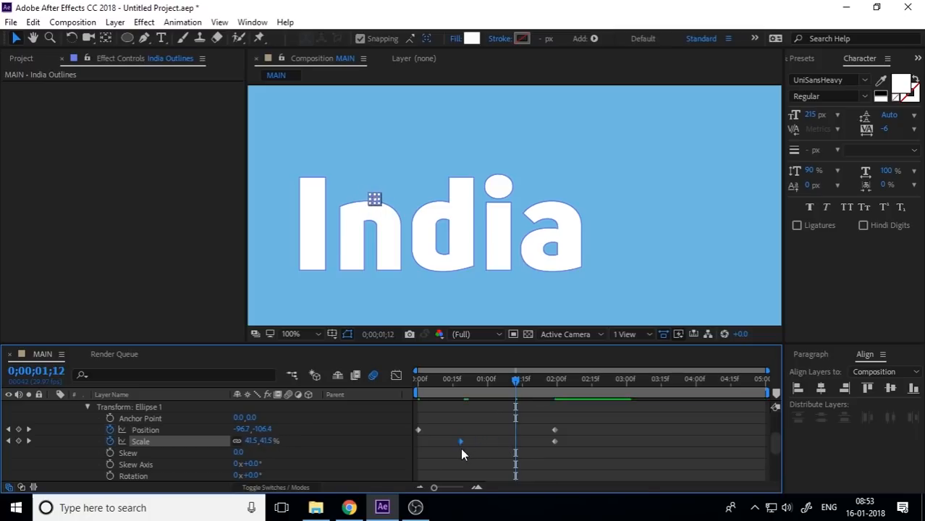
pyautogui.click(417, 379)
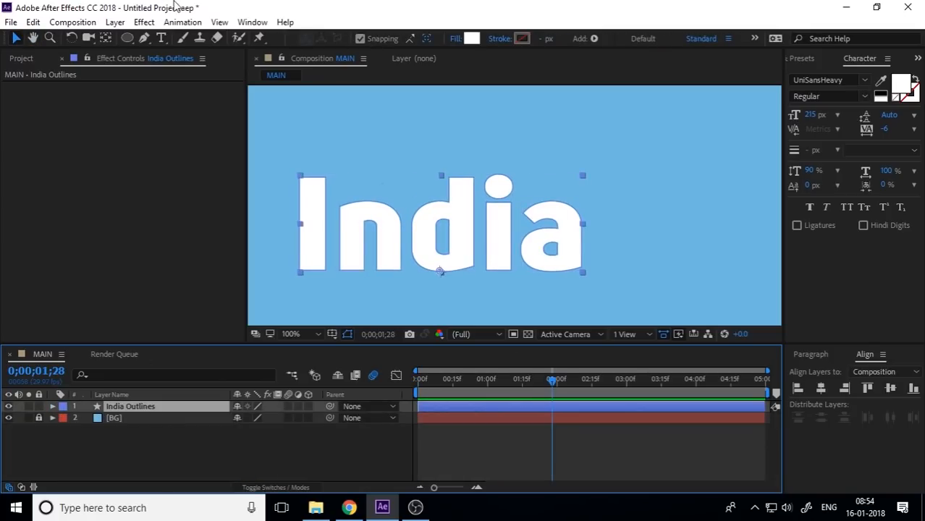
# Step: Apply Fast Box Blur and Simple Choker to India Outlines with choke 5.00 and 1 iteration
pyautogui.click(144, 22)
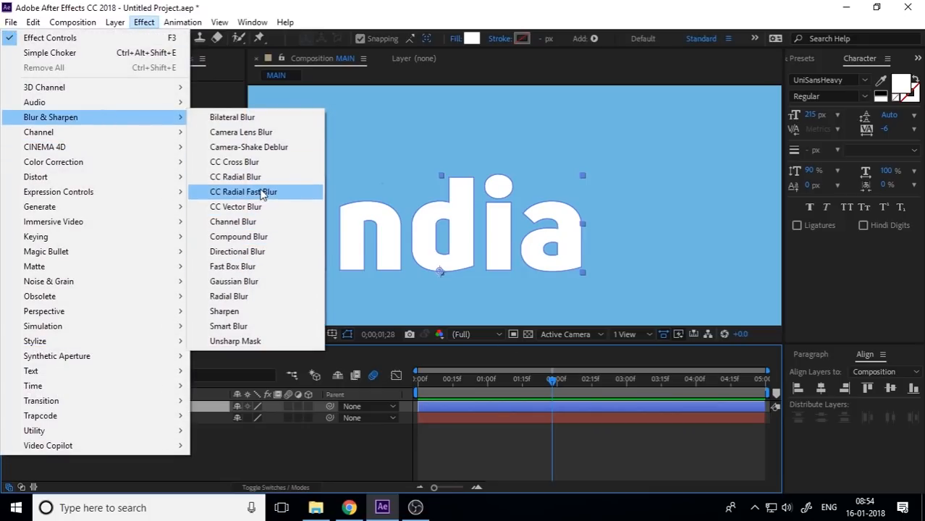
pyautogui.click(232, 267)
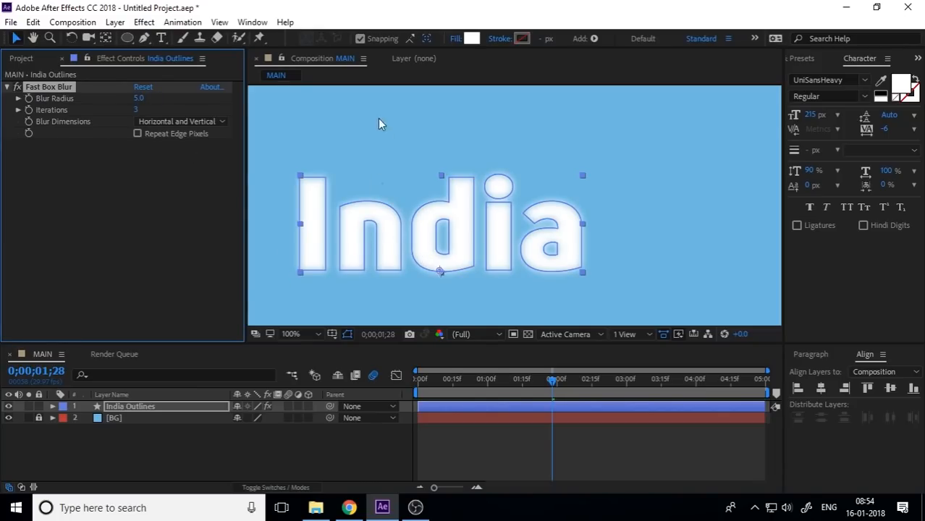
pyautogui.click(143, 21)
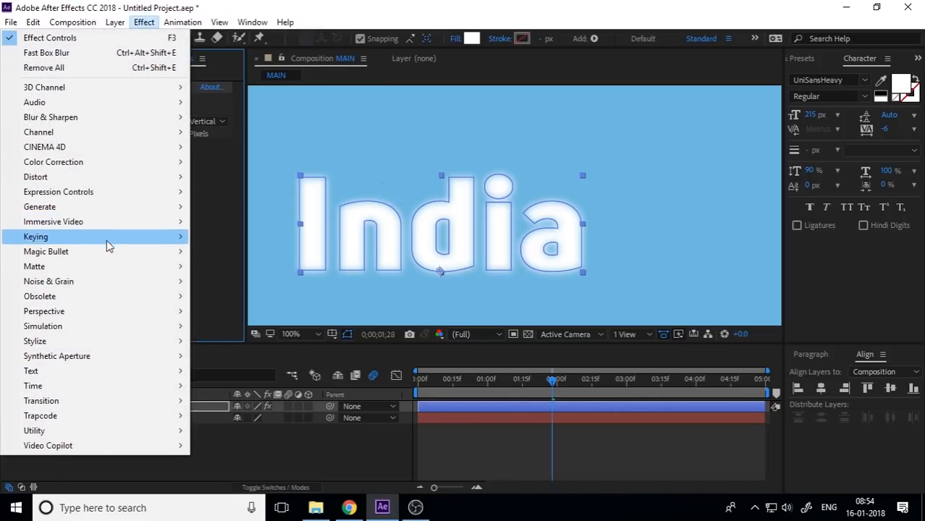
pyautogui.moveTo(35, 266)
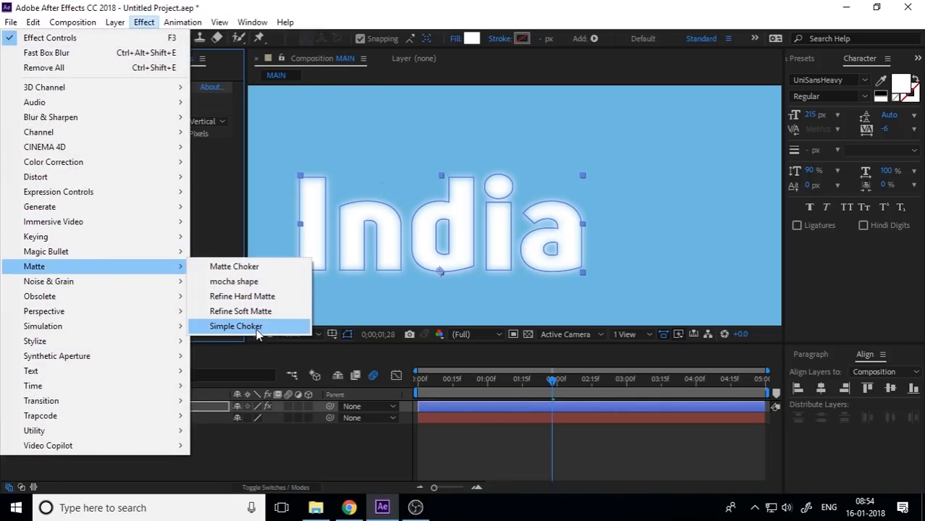
pyautogui.click(236, 326)
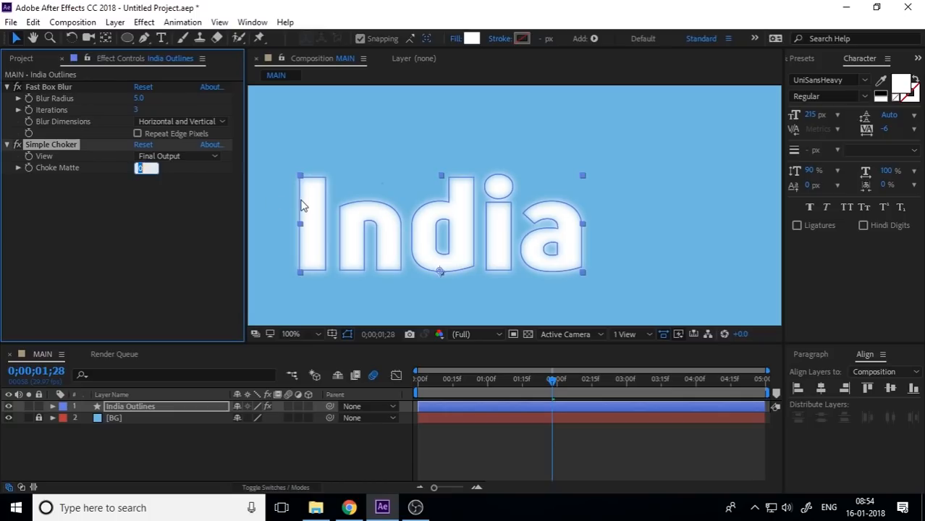
pyautogui.write('5.00')
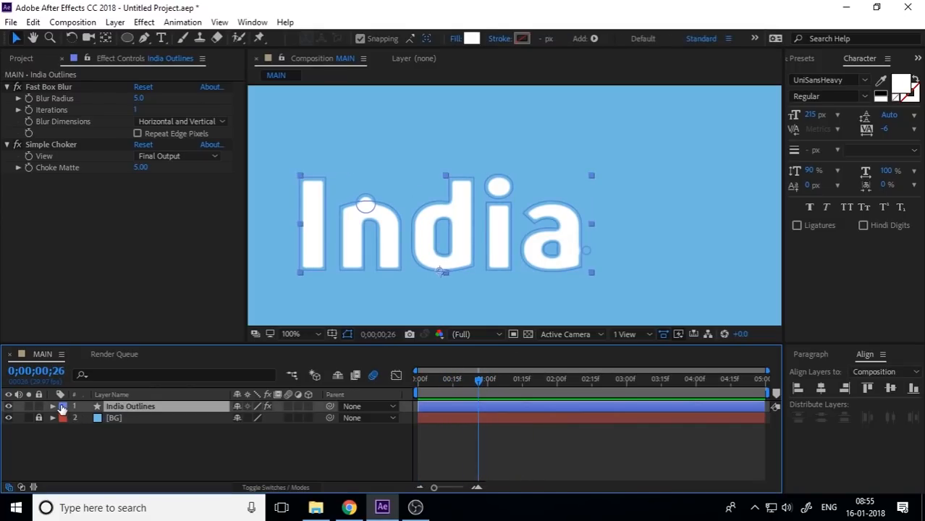
# Step: Keyframe Ellipse 2's Position and Scale over time so the second drip moves and grows beside the letter a
pyautogui.click(52, 406)
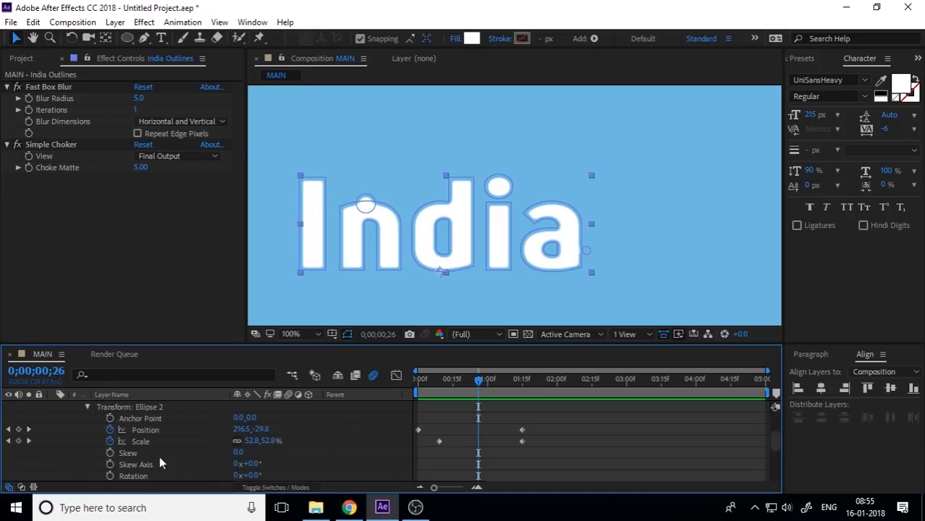
pyautogui.click(522, 380)
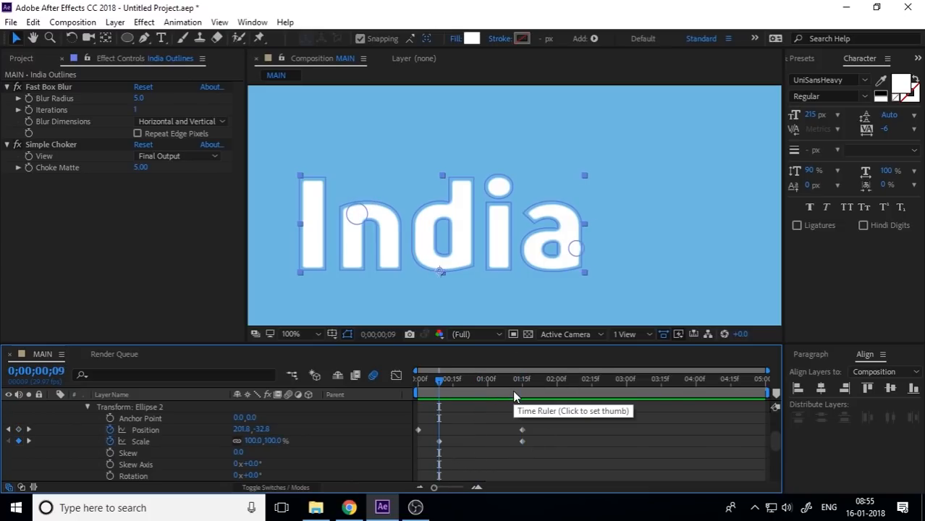
pyautogui.moveTo(524, 460)
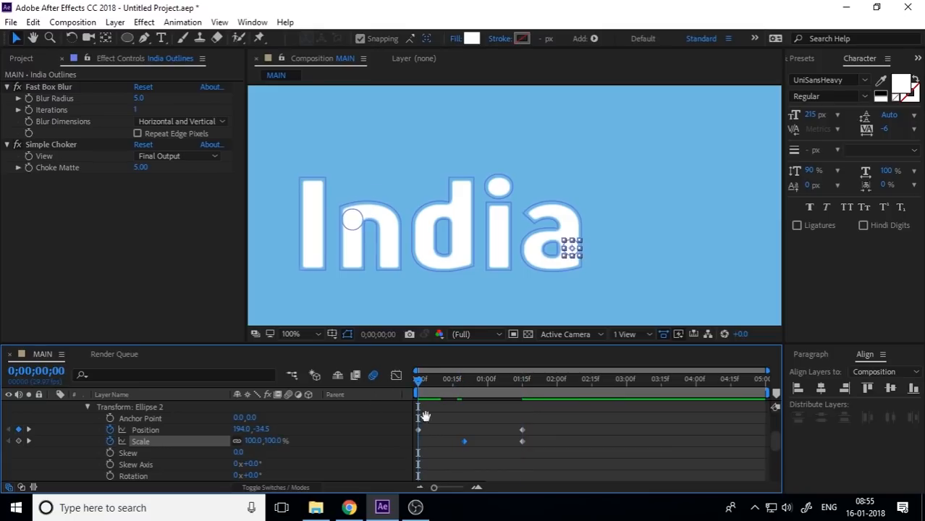
pyautogui.click(452, 378)
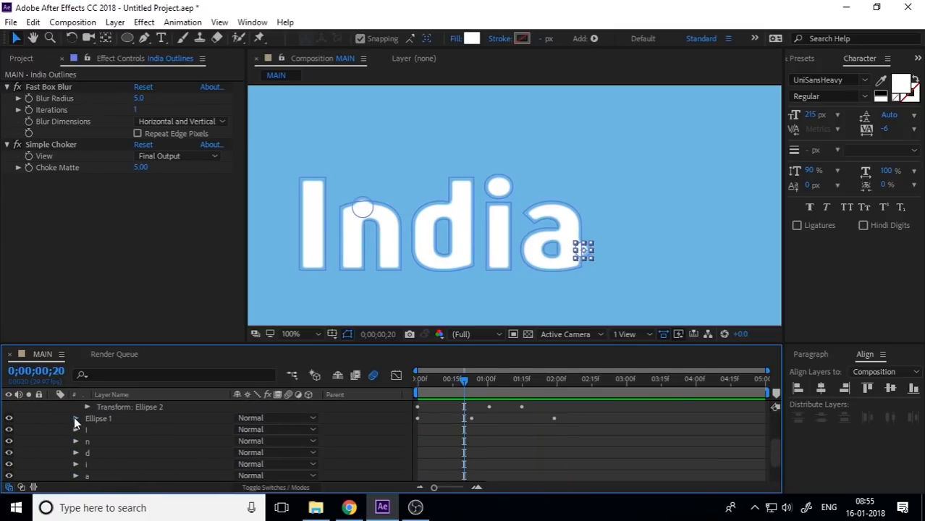
pyautogui.click(77, 418)
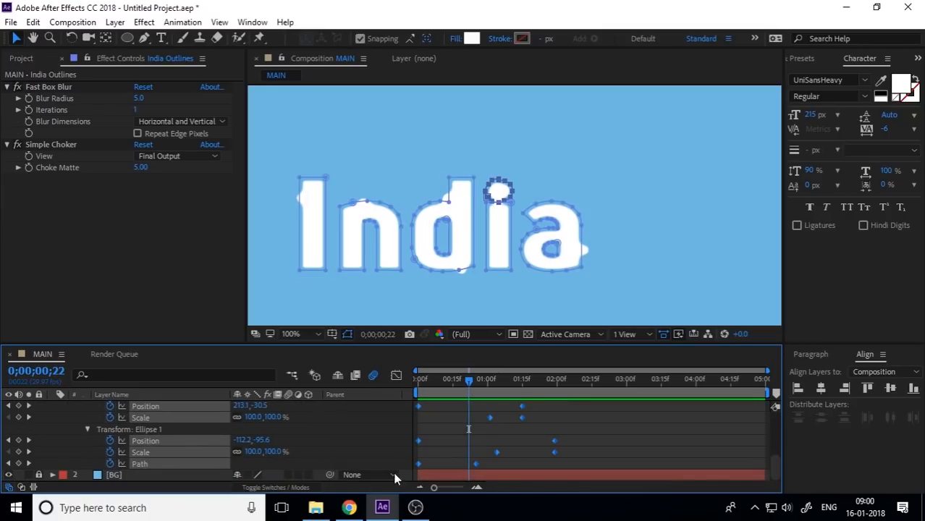
pyautogui.click(417, 378)
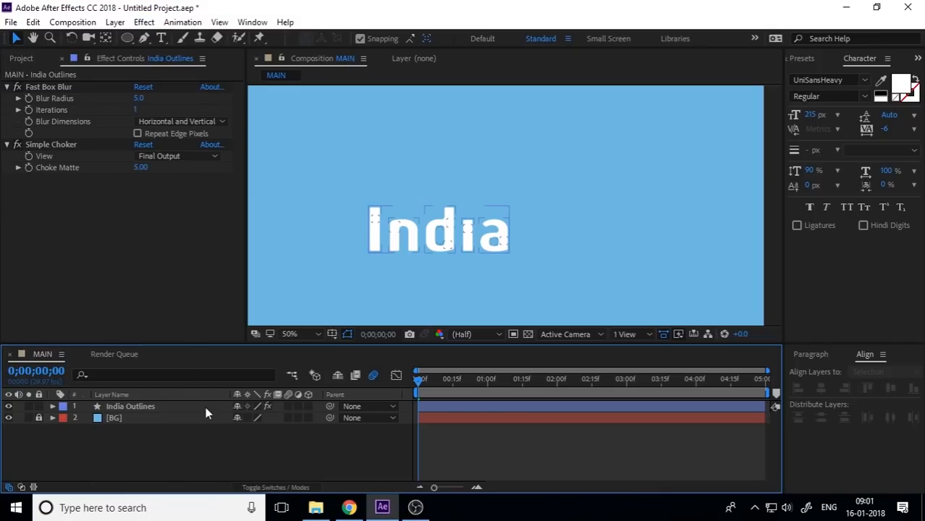
# Step: Apply Turbulent Displace to India Outlines with Amount 5.0 and Size 2.0 for a slight edge wobble
pyautogui.click(144, 22)
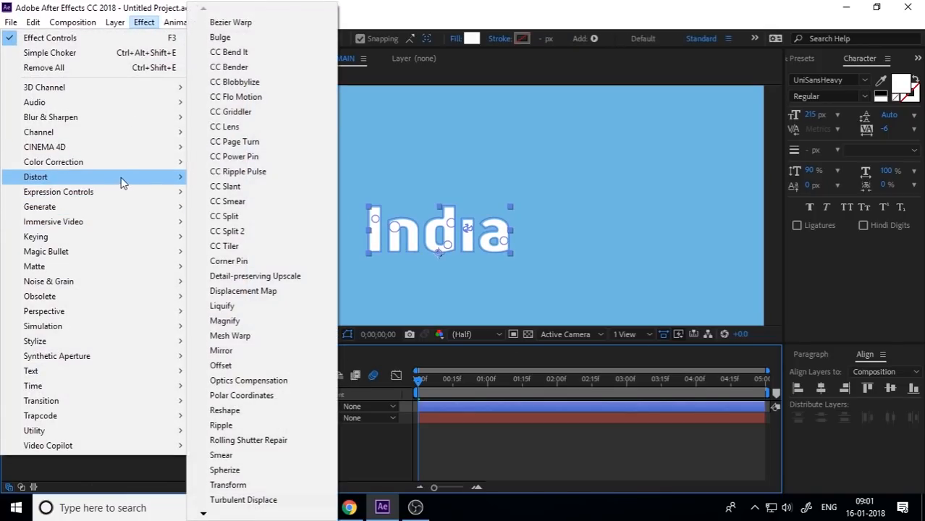
pyautogui.moveTo(244, 290)
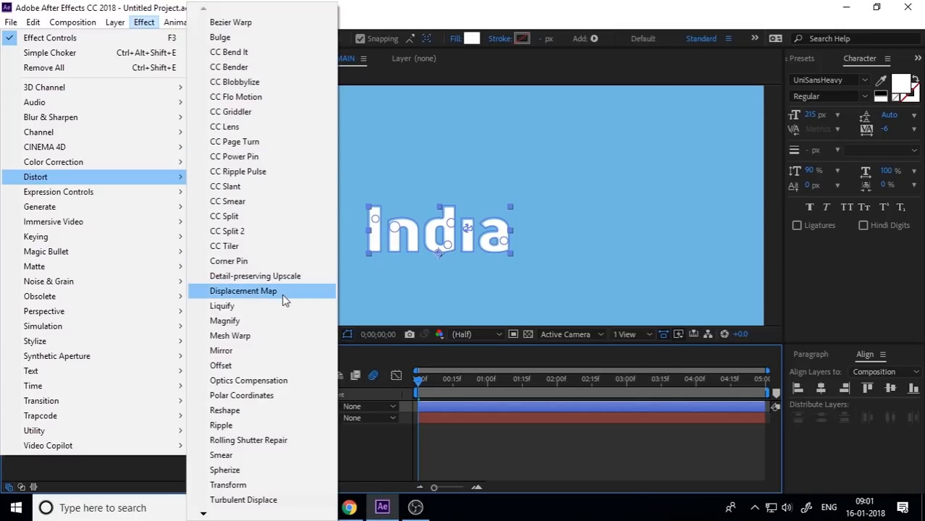
pyautogui.moveTo(253, 499)
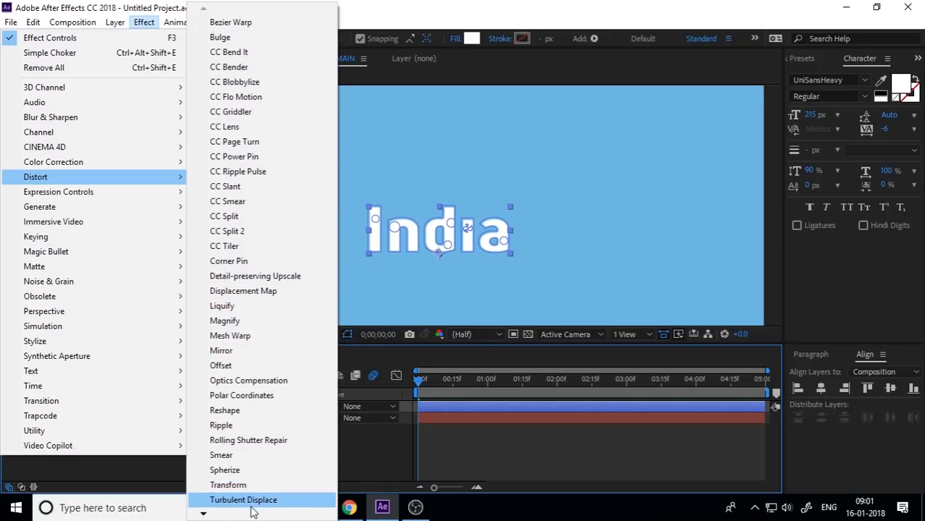
pyautogui.click(244, 499)
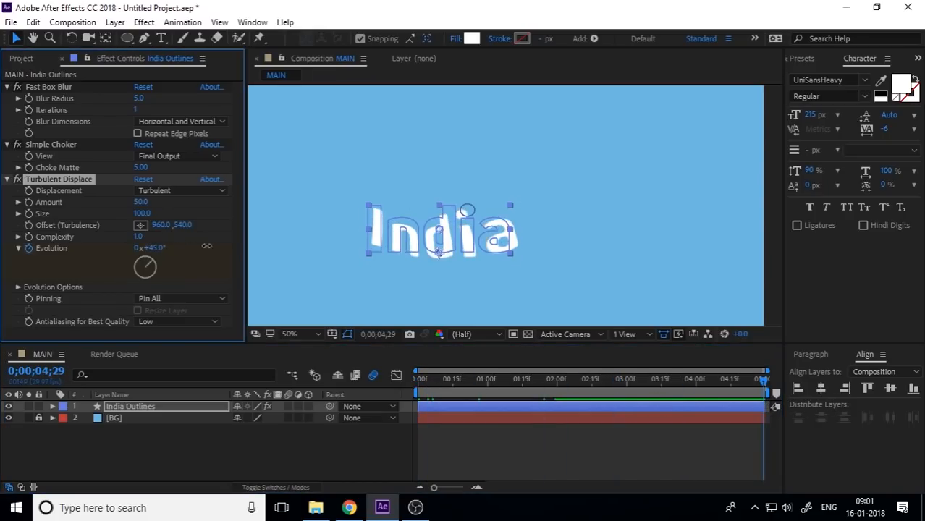
pyautogui.moveTo(151, 248); pyautogui.dragTo(165, 247)
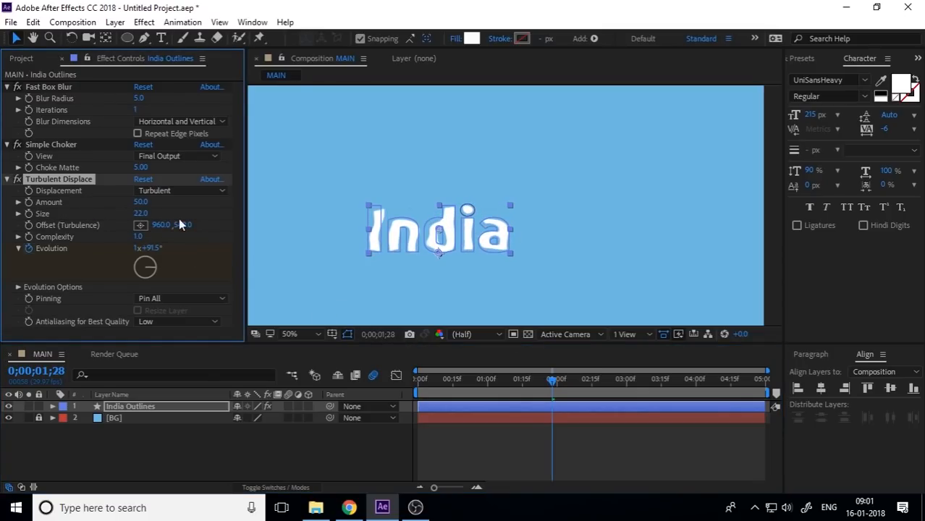
pyautogui.click(138, 213)
pyautogui.write('2')
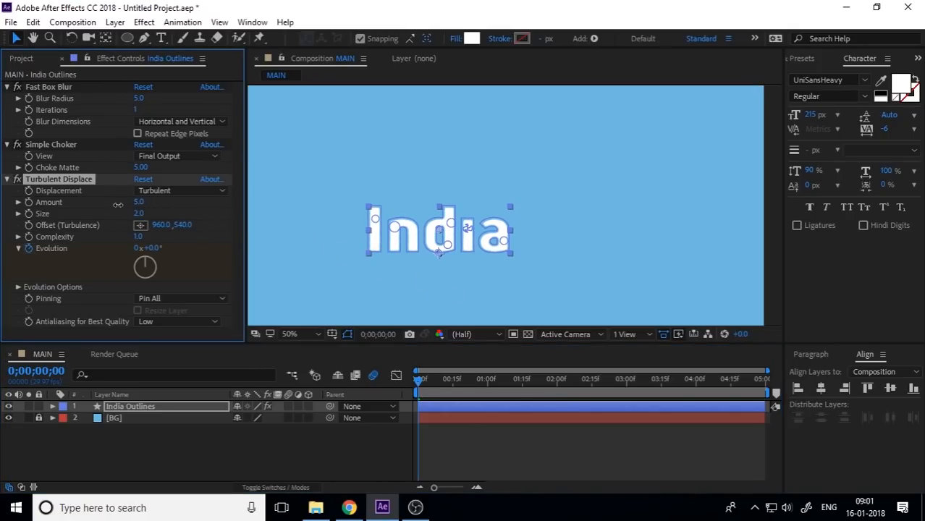
pyautogui.moveTo(139, 201); pyautogui.dragTo(142, 201)
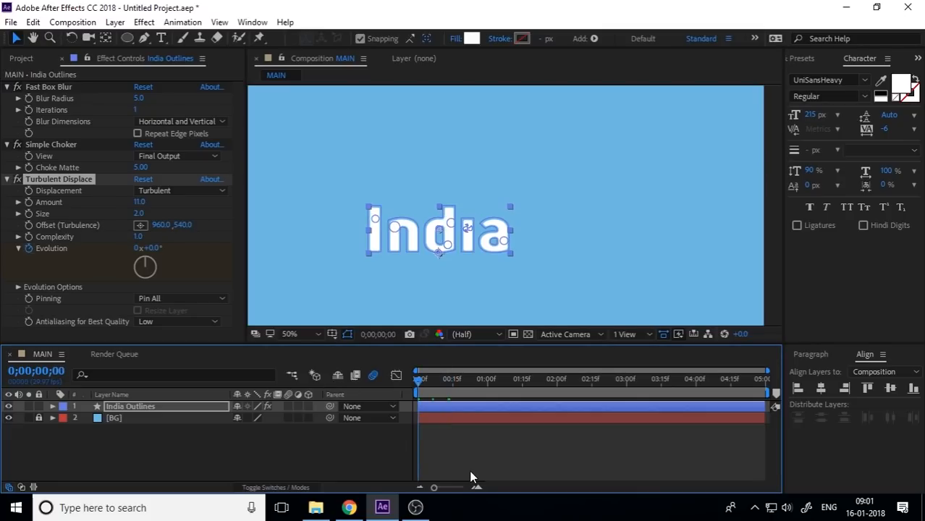